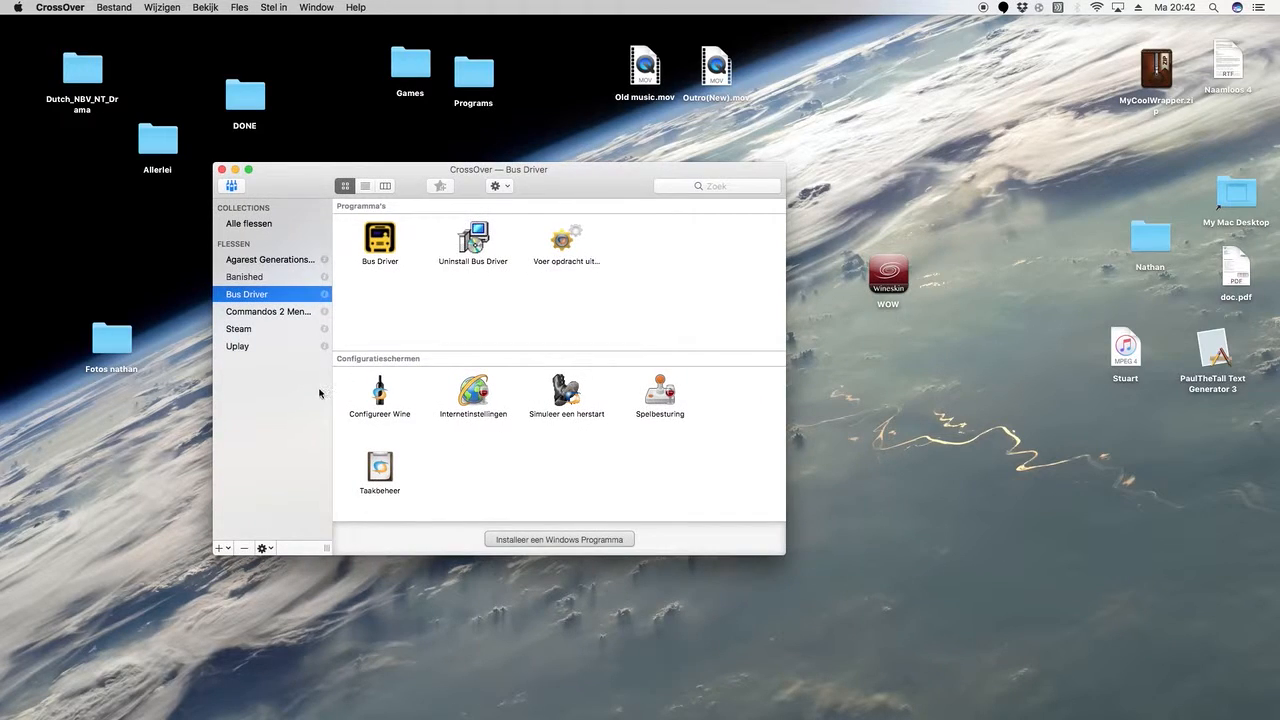
pyautogui.moveTo(322, 380)
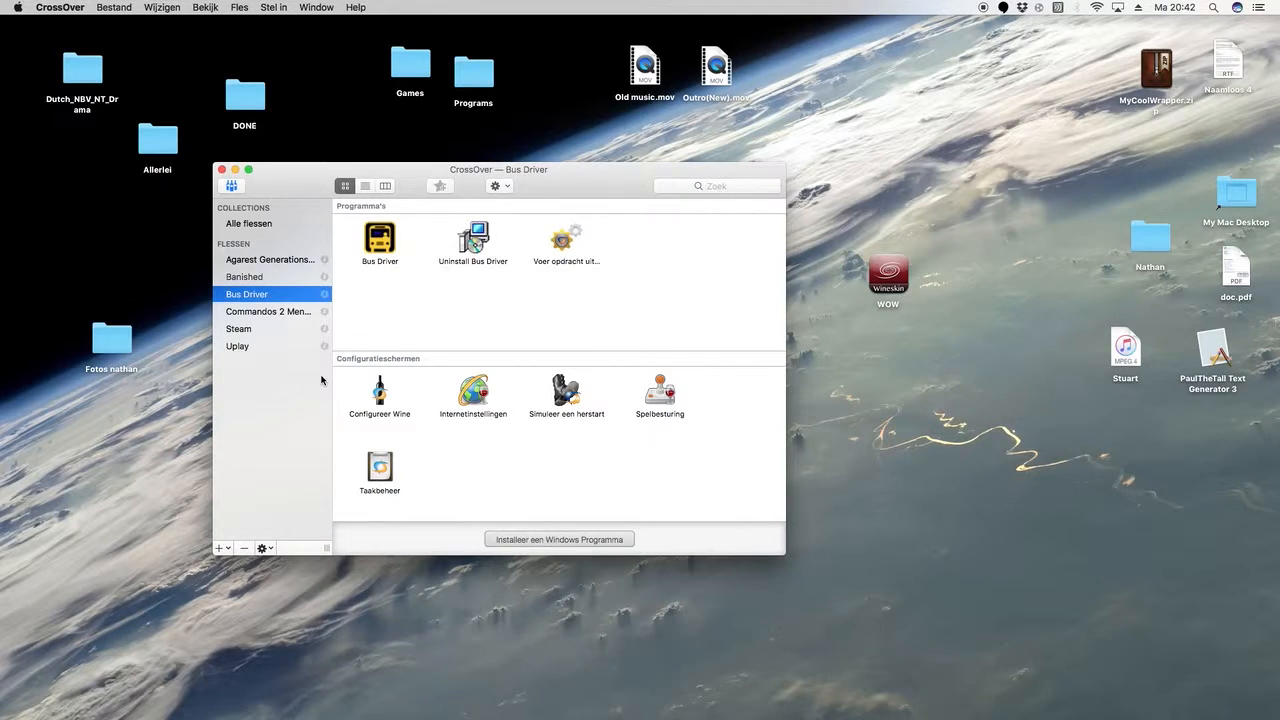
pyautogui.moveTo(550, 272)
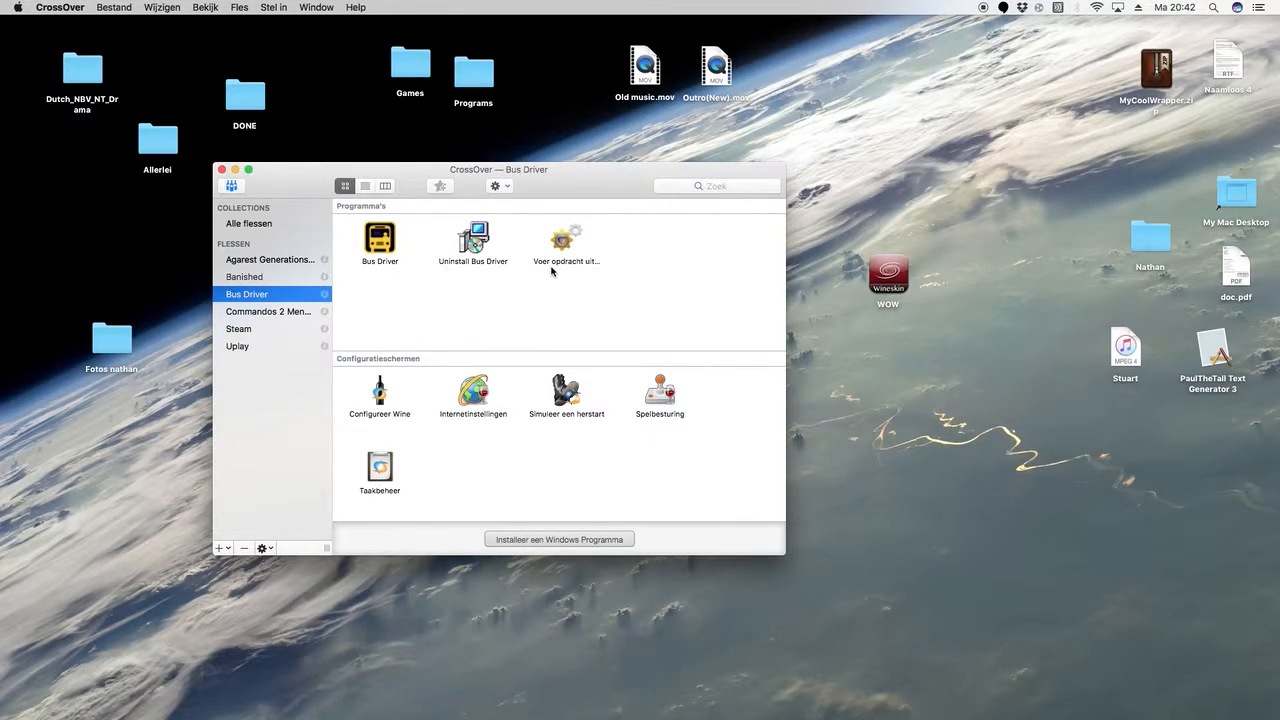
pyautogui.moveTo(540, 330)
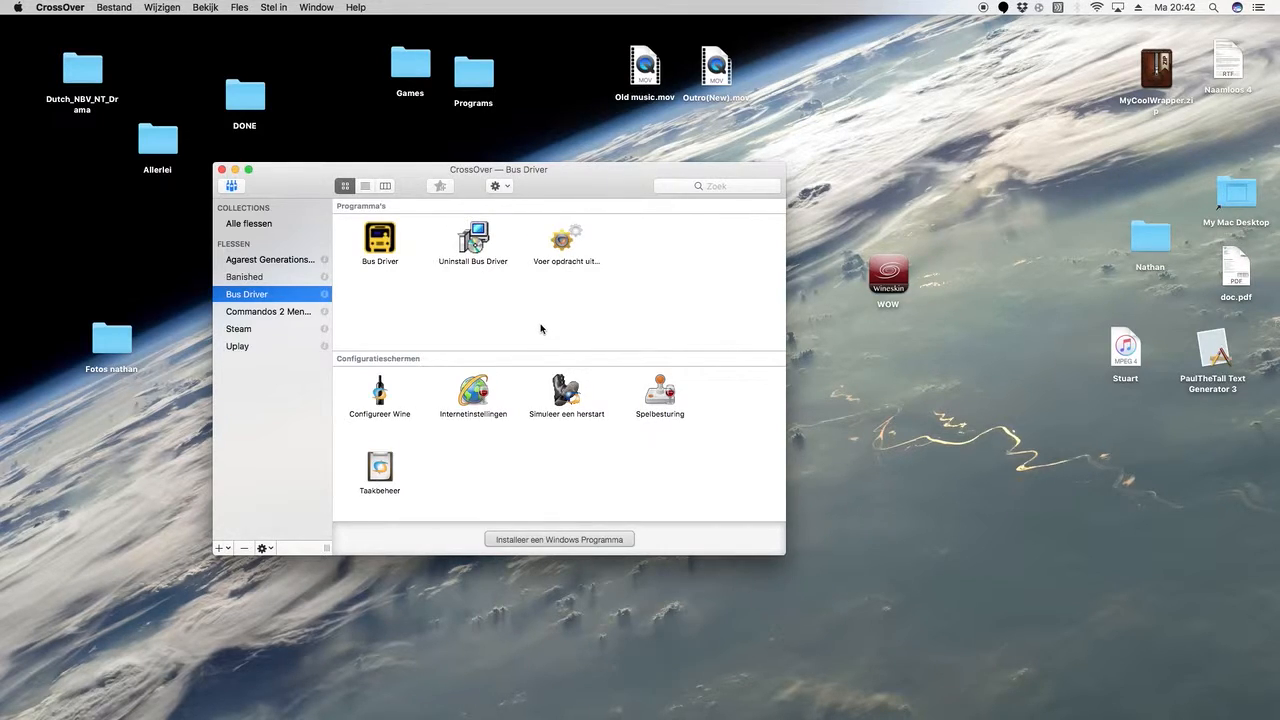
pyautogui.moveTo(502, 304)
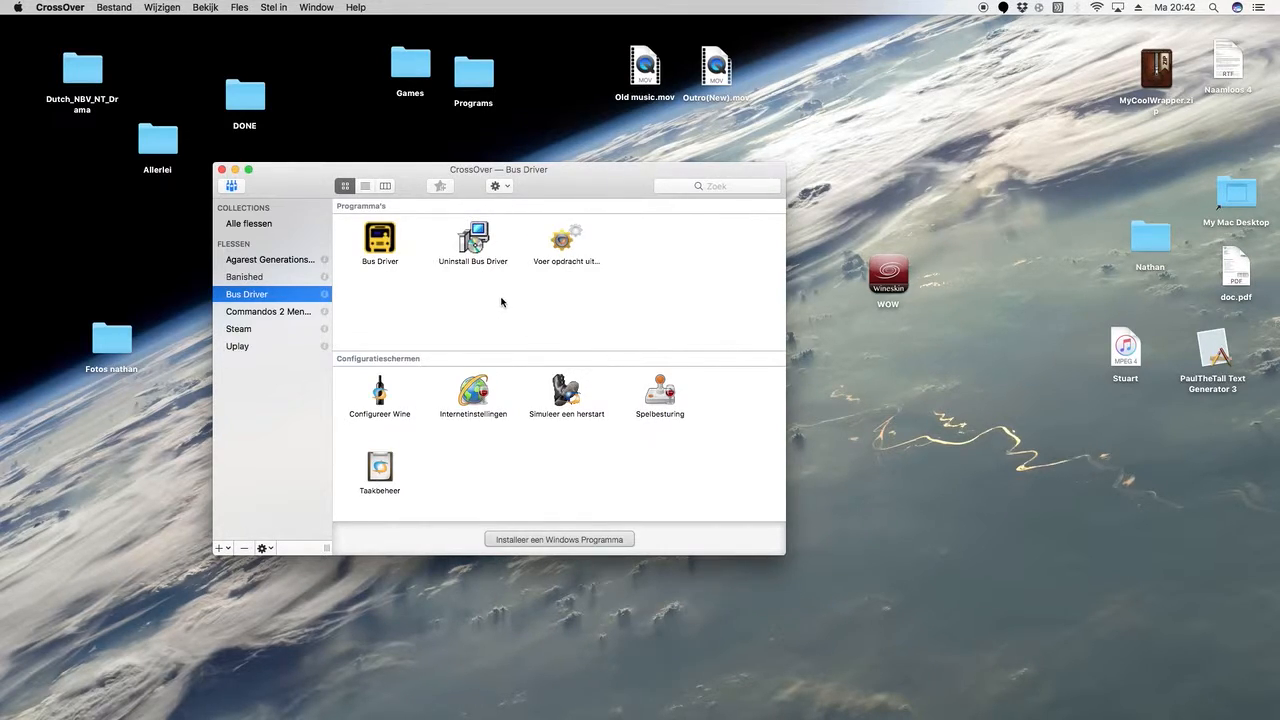
pyautogui.moveTo(306, 280)
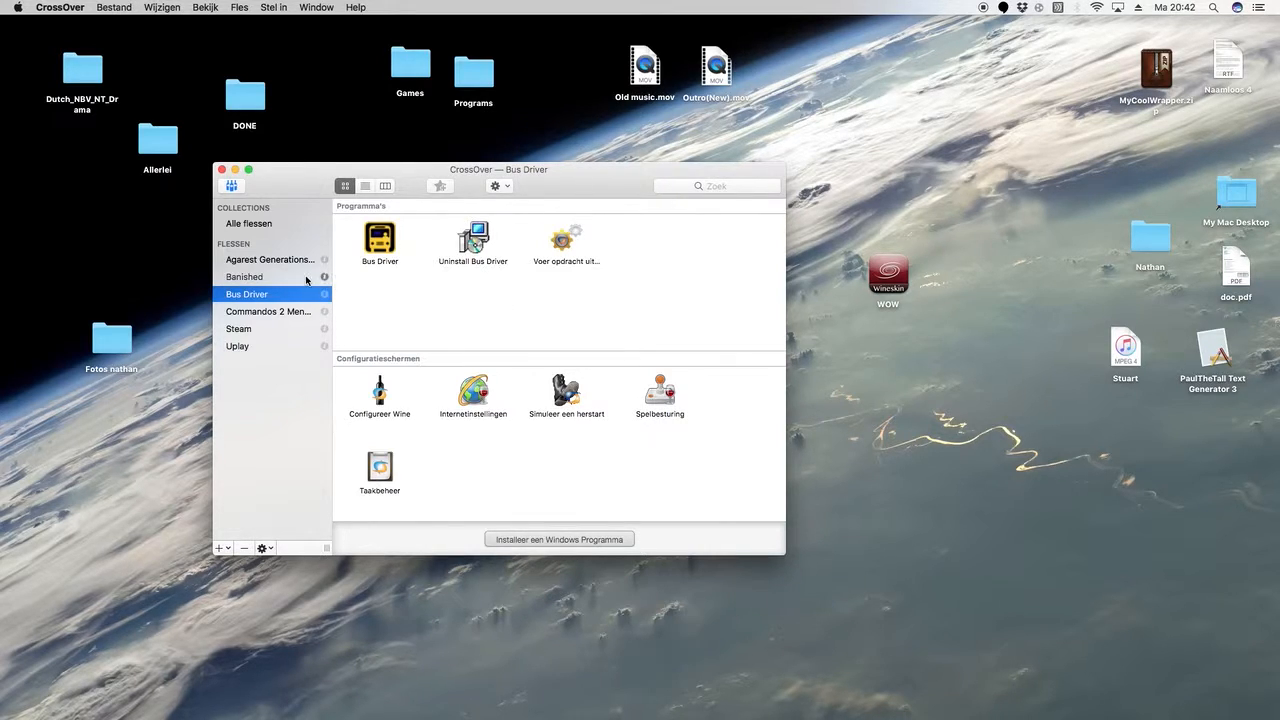
pyautogui.moveTo(290, 260)
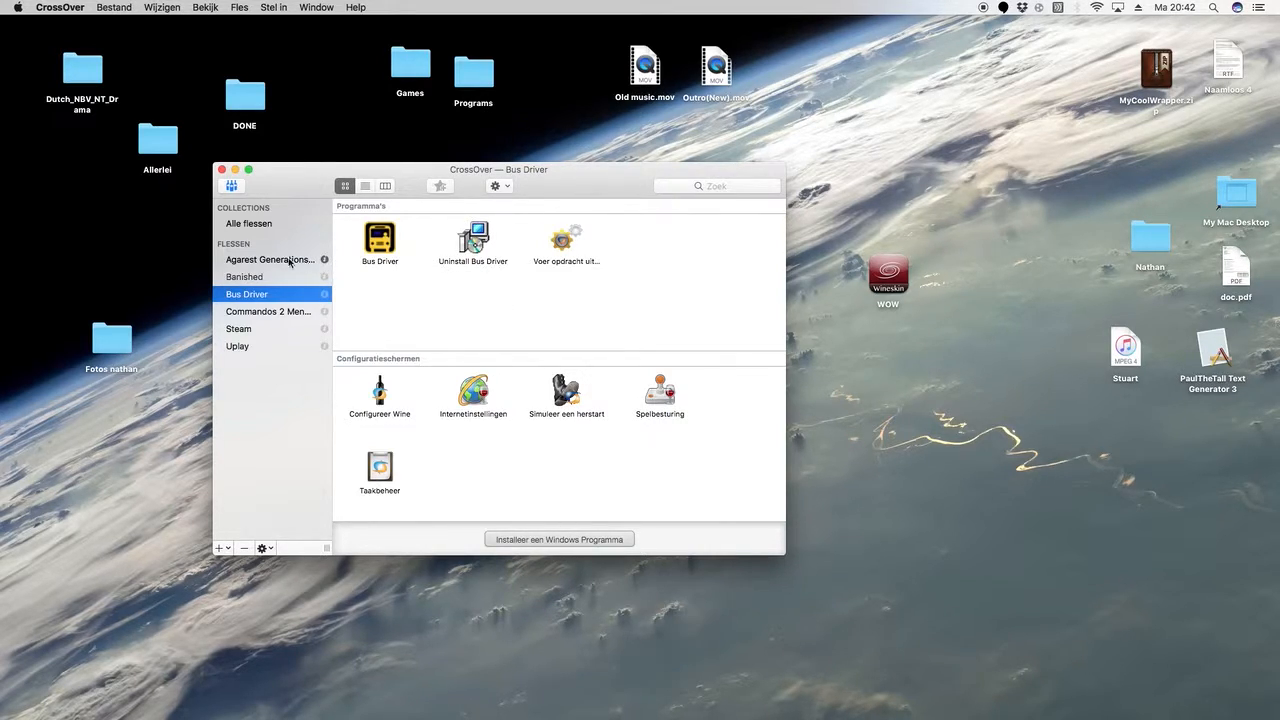
pyautogui.moveTo(244, 316)
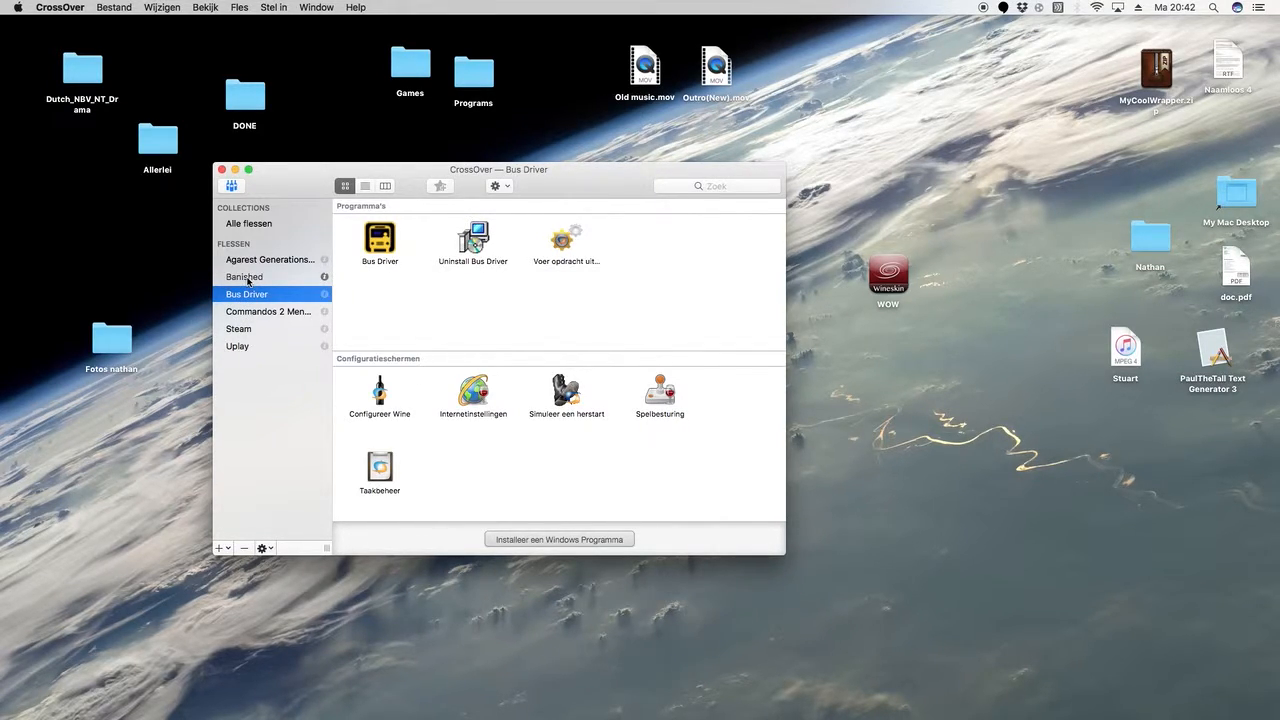
# Step: Open the Banished bottle's C: drive in Finder from the sidebar context menu
pyautogui.click(244, 276)
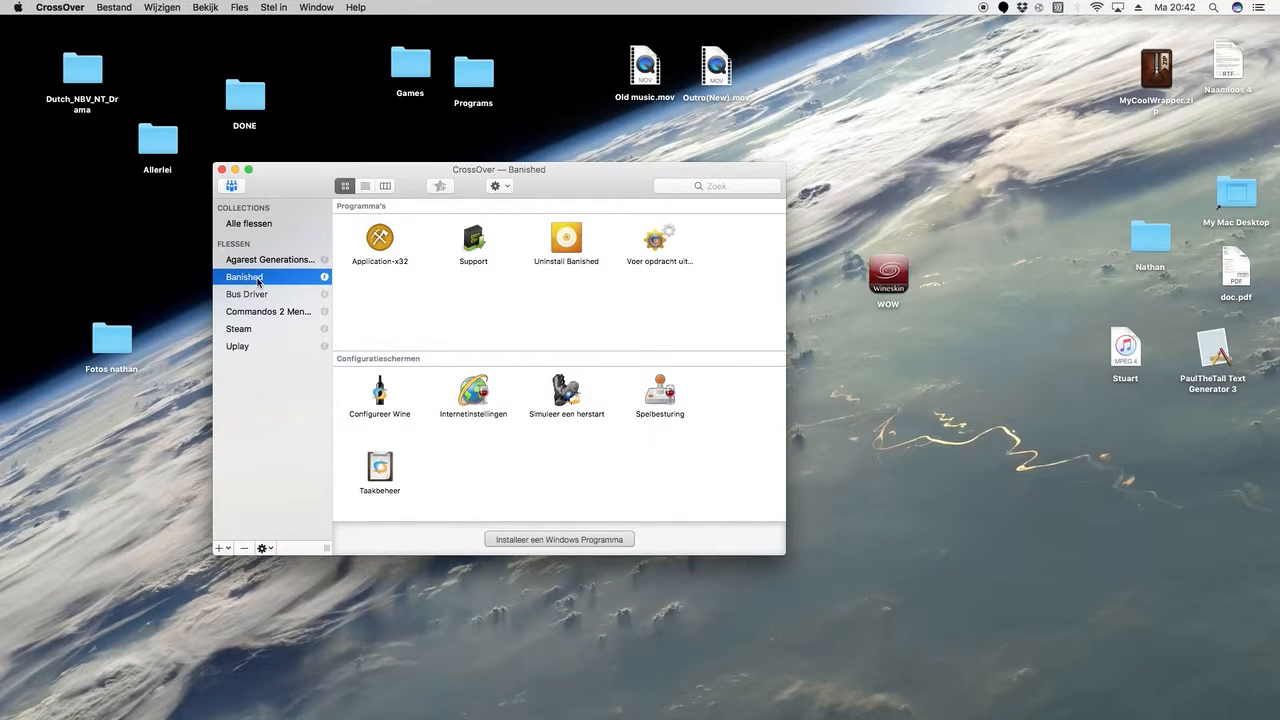
pyautogui.rightClick(244, 276)
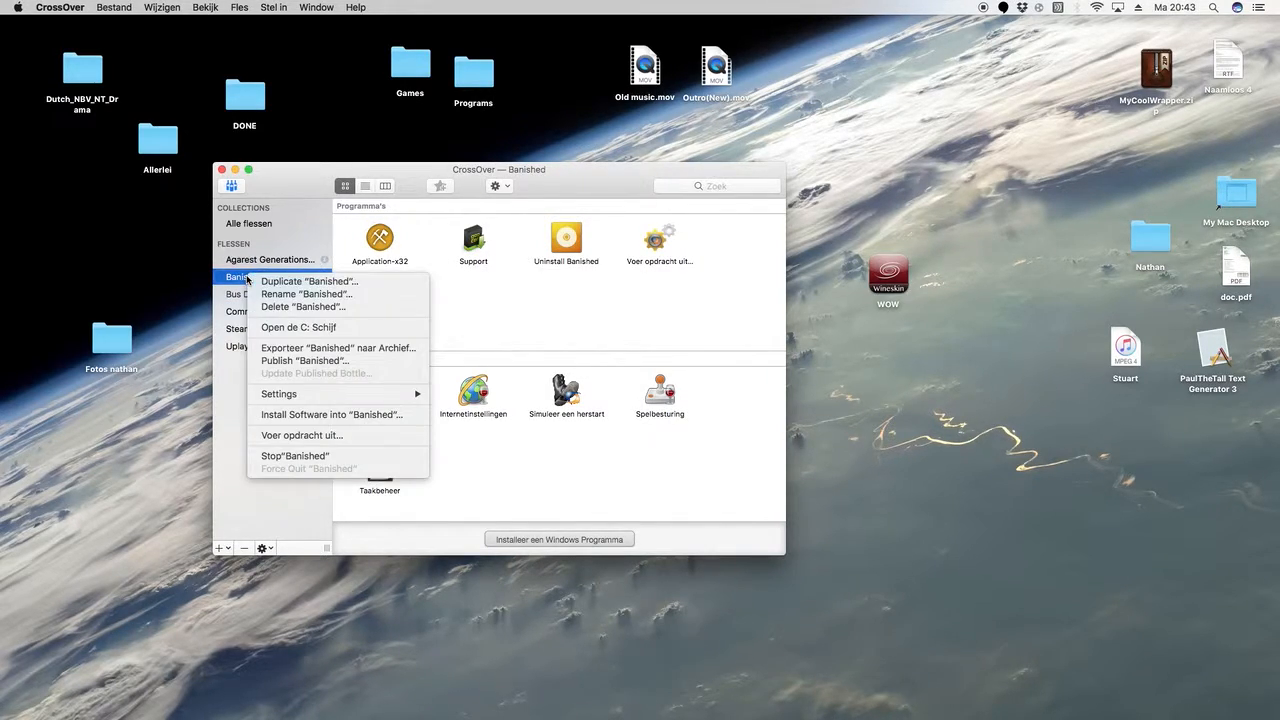
pyautogui.moveTo(298, 328)
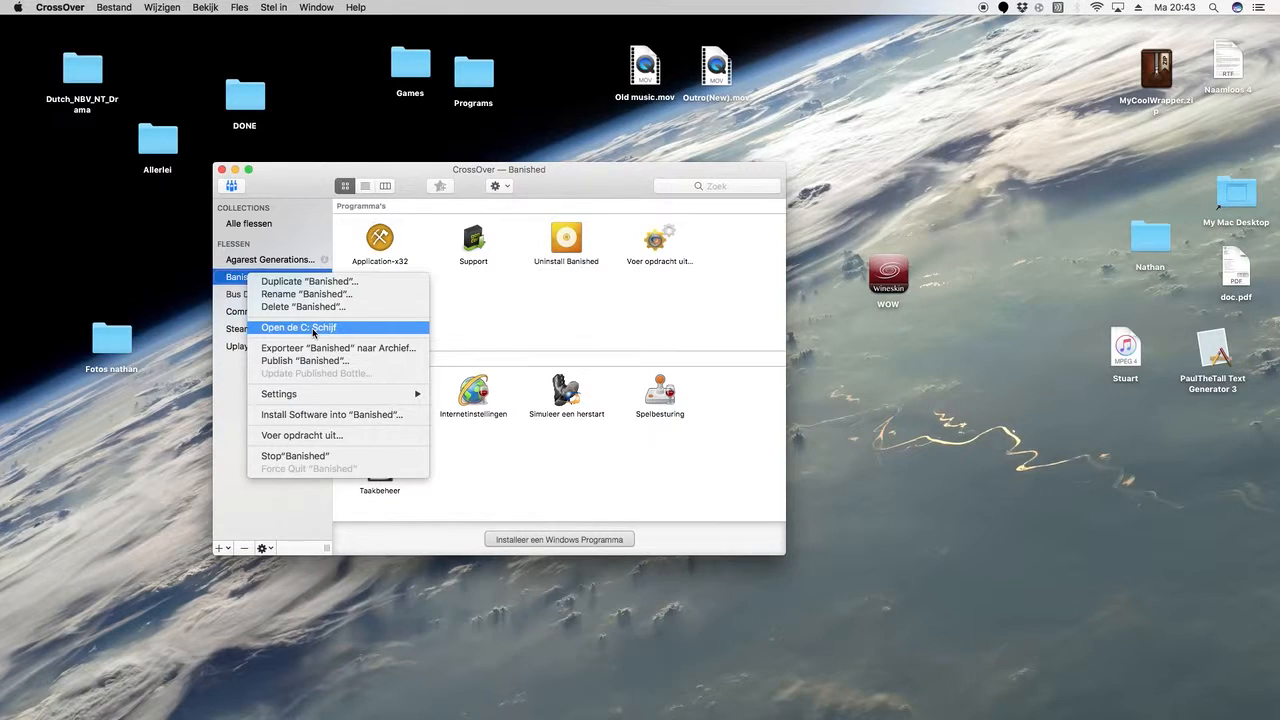
pyautogui.click(298, 328)
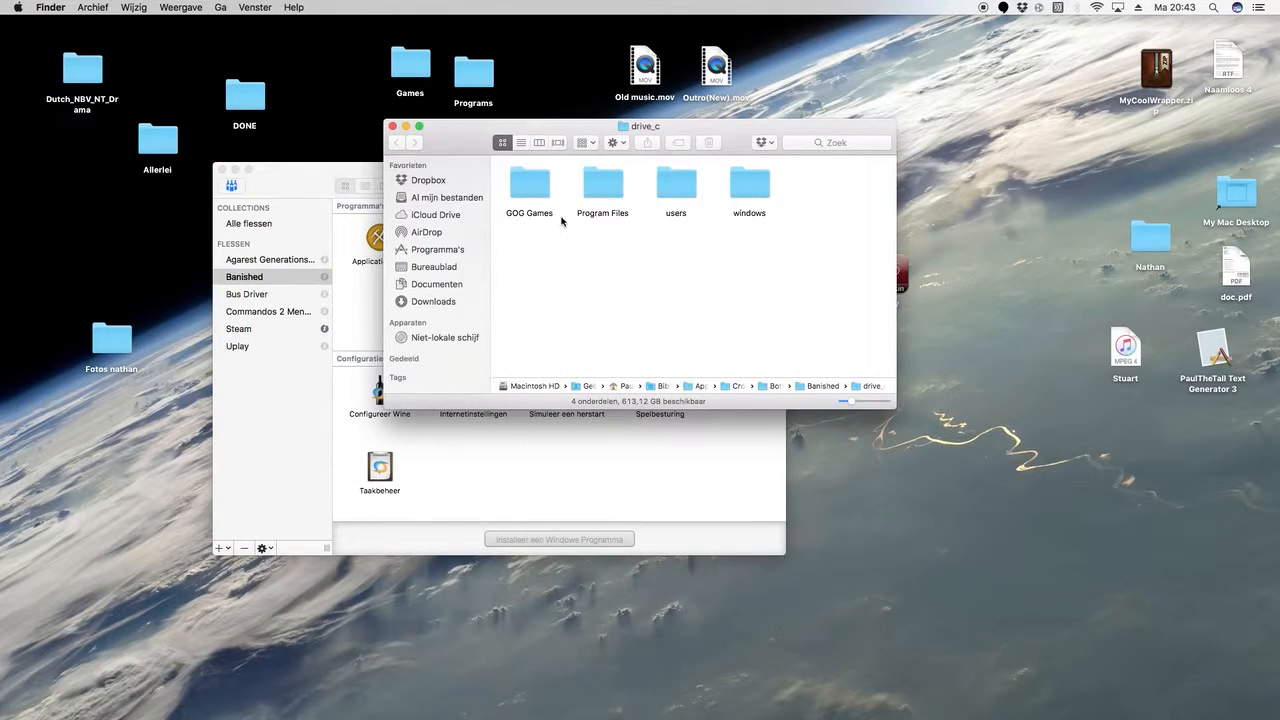
pyautogui.moveTo(532, 188)
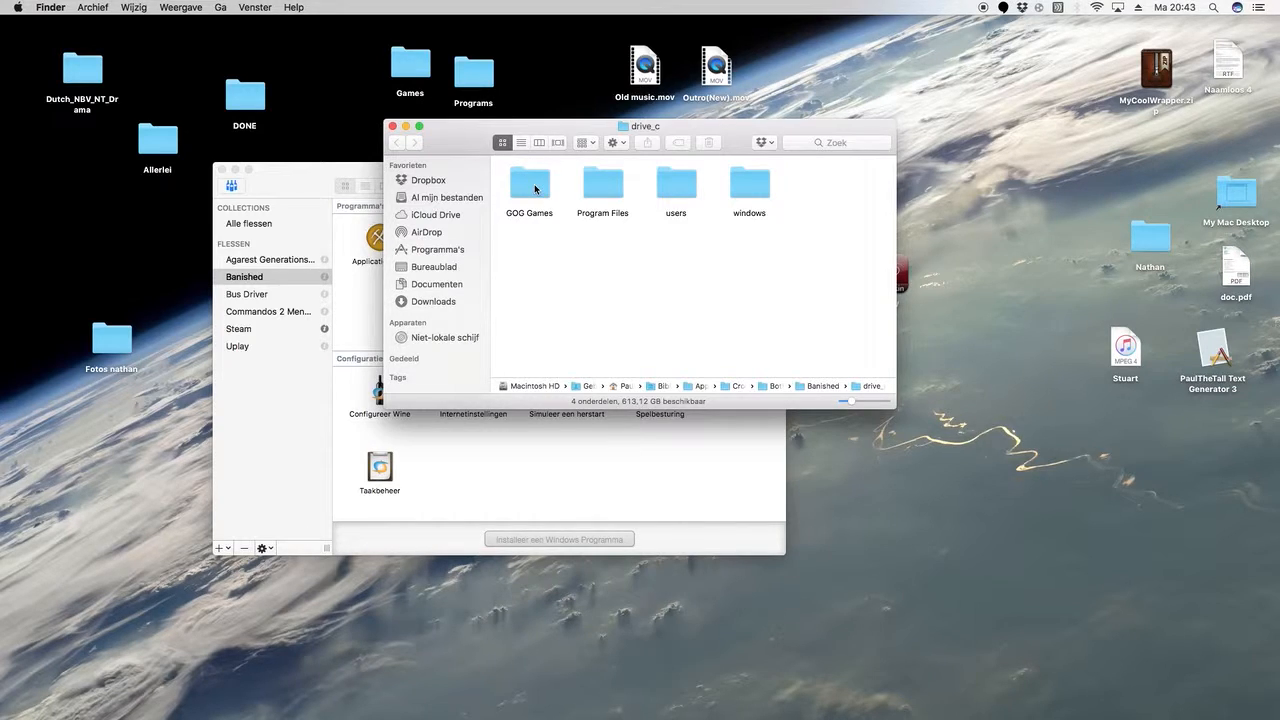
# Step: Navigate into GOG Games > Banished > Win32 > WinData on the bottle's C: drive
pyautogui.doubleClick(528, 184)
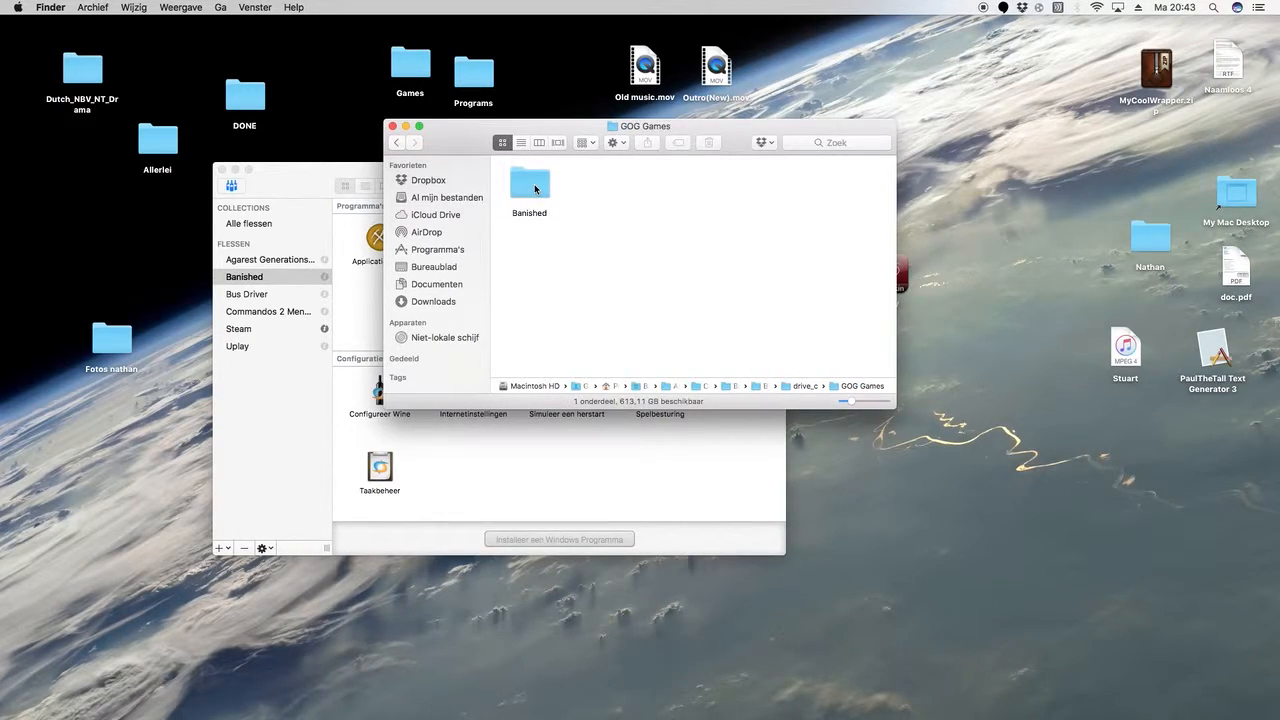
pyautogui.click(528, 188)
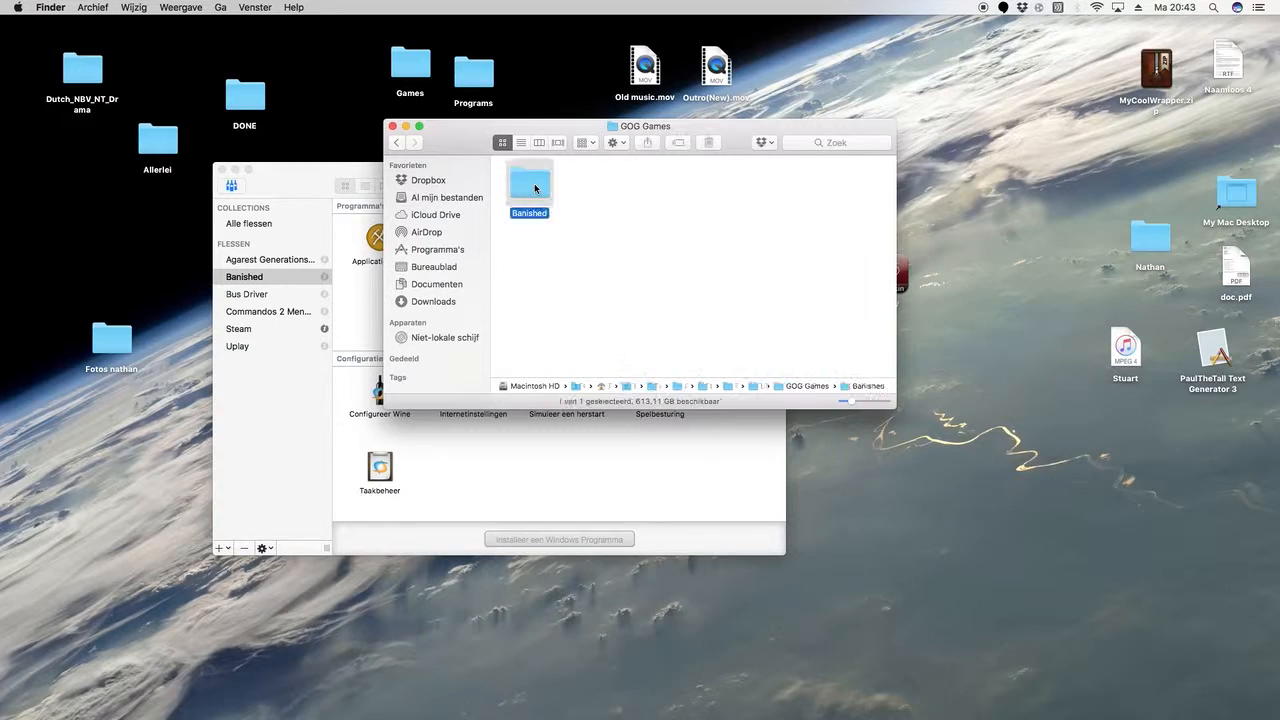
pyautogui.doubleClick(528, 184)
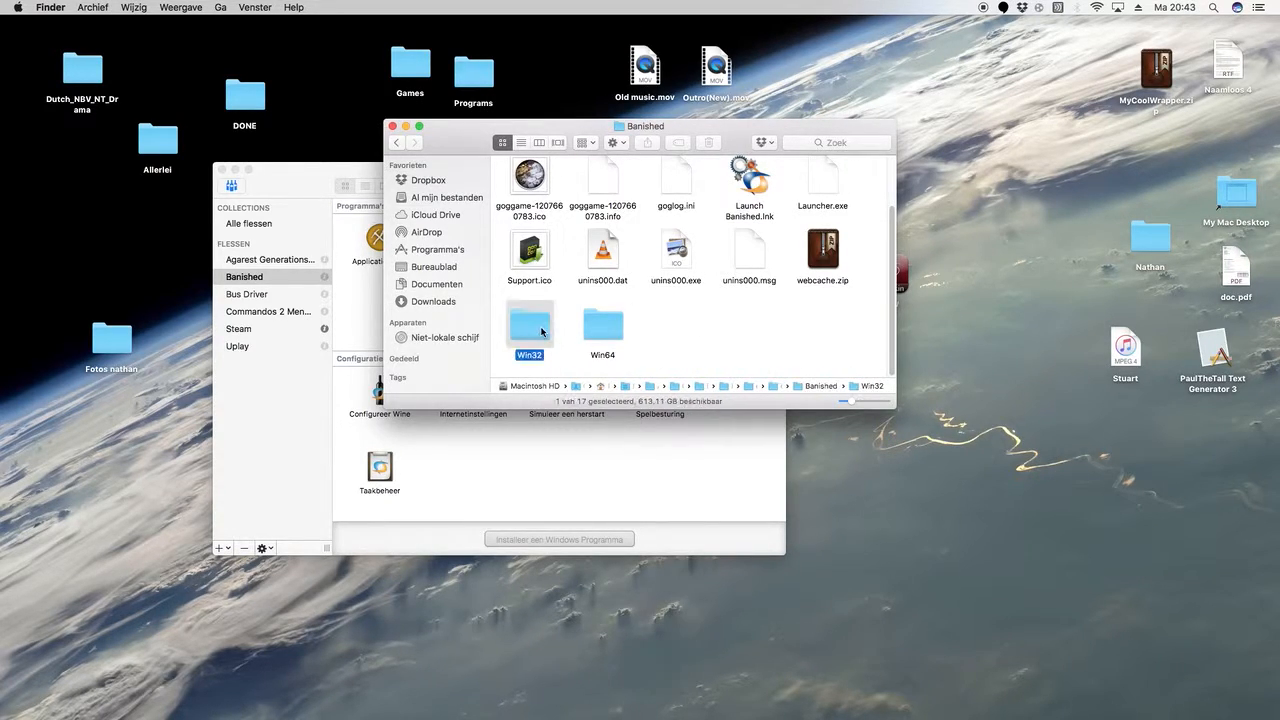
pyautogui.doubleClick(528, 330)
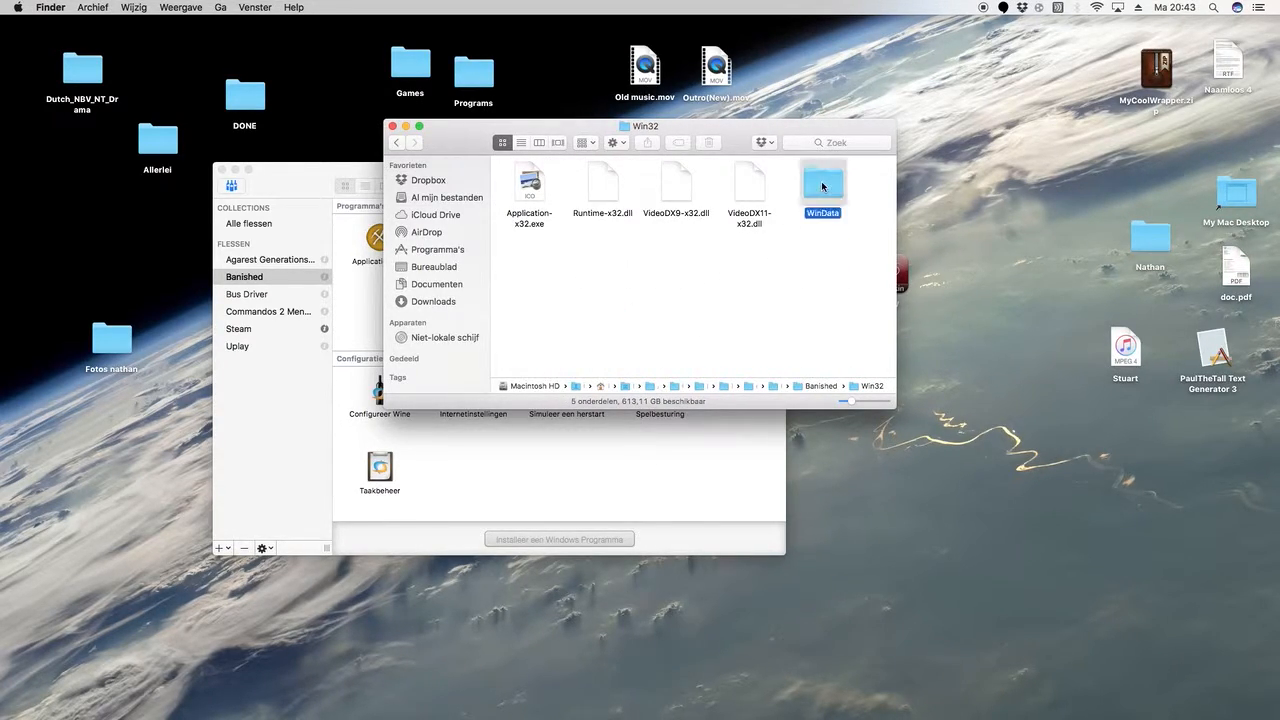
pyautogui.doubleClick(822, 184)
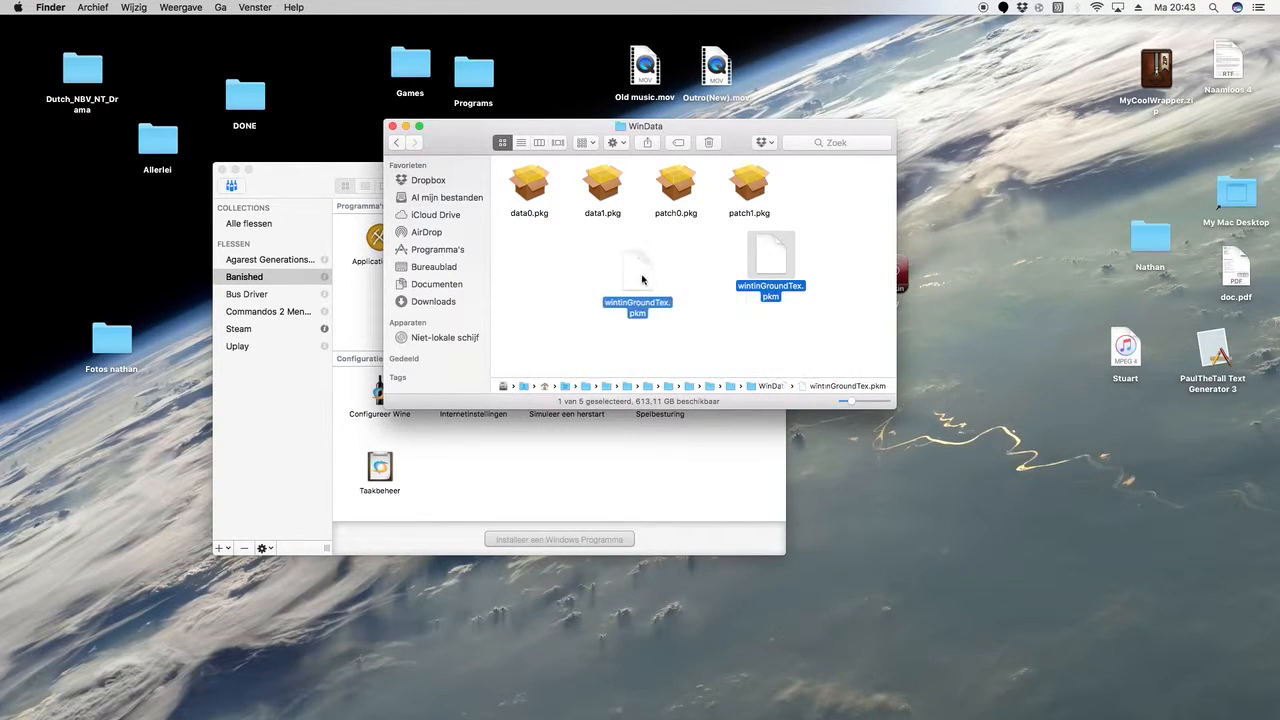
# Step: Move the winInGroundTex ground texture file from WinData onto the desktop
pyautogui.moveTo(638, 280); pyautogui.dragTo(1040, 490)
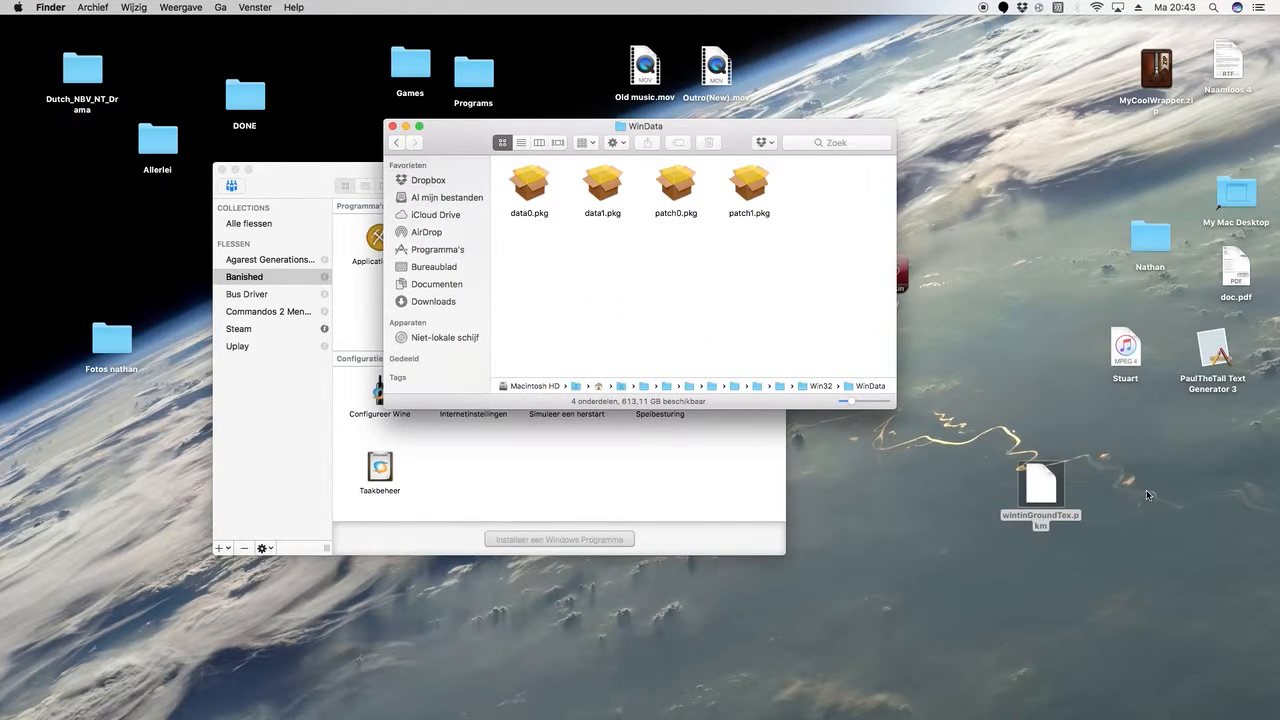
pyautogui.click(1040, 500)
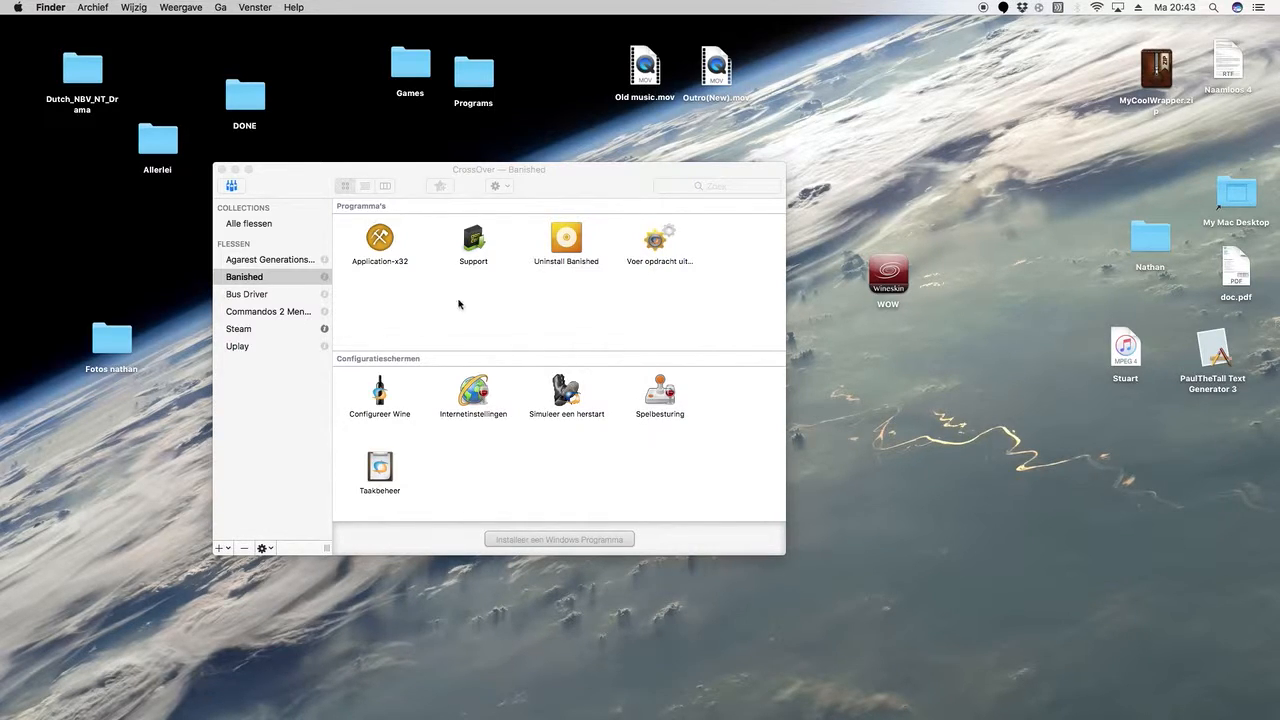
pyautogui.rightClick(244, 276)
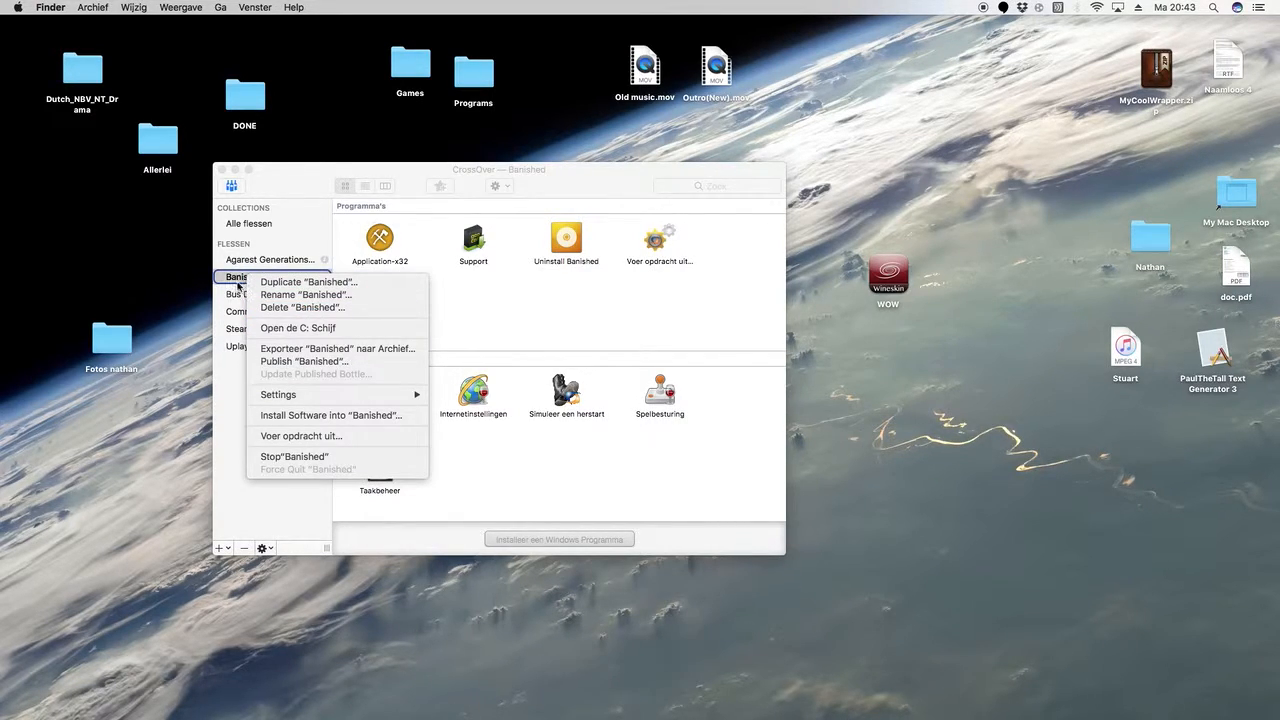
pyautogui.click(296, 328)
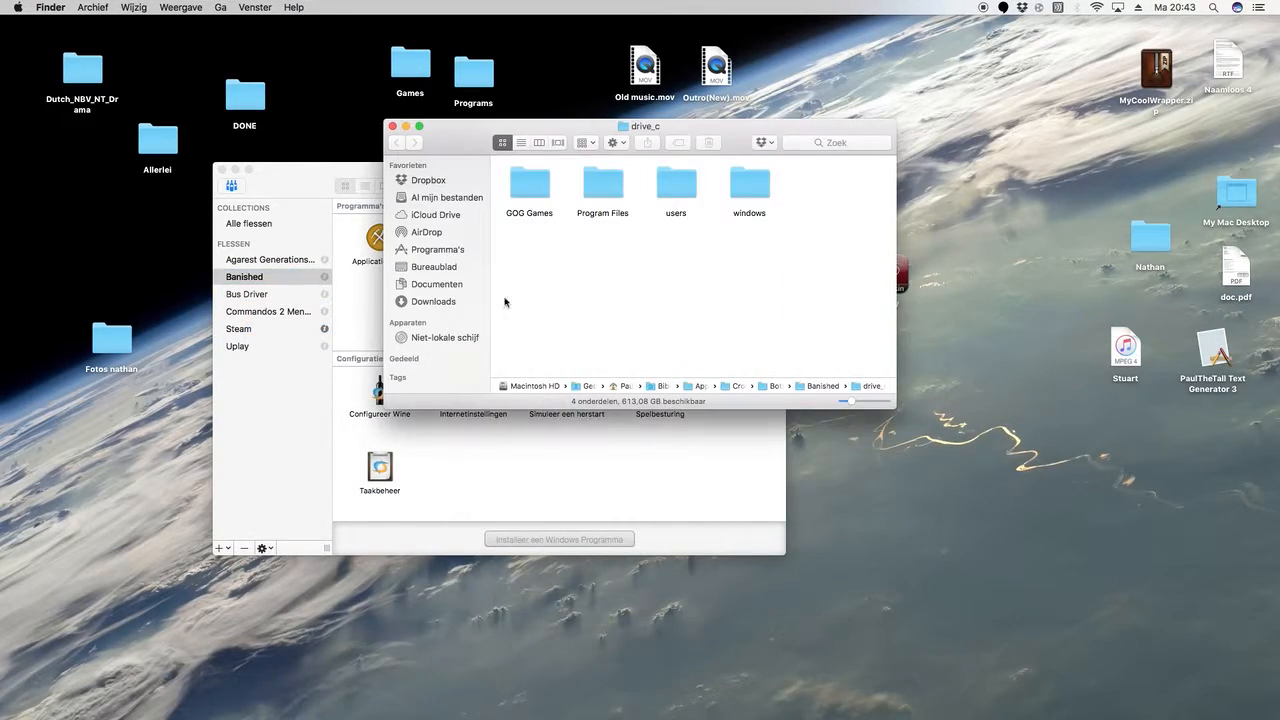
pyautogui.moveTo(596, 288)
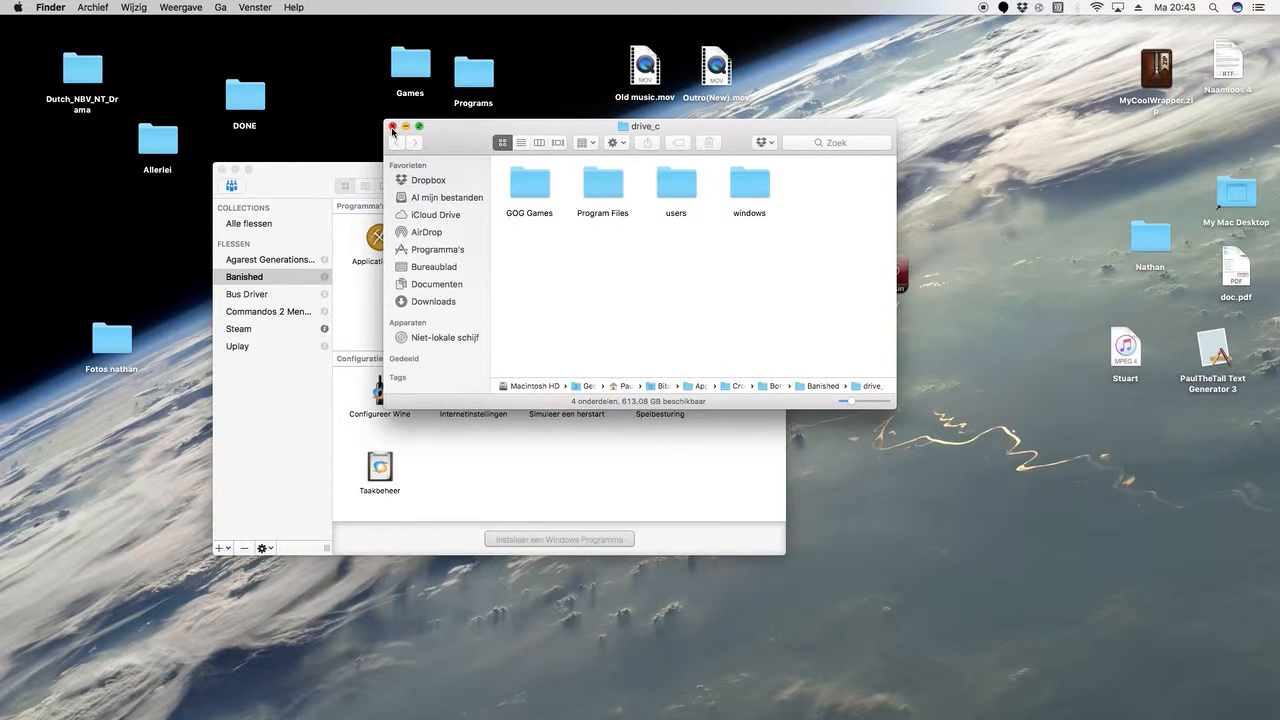
pyautogui.click(392, 128)
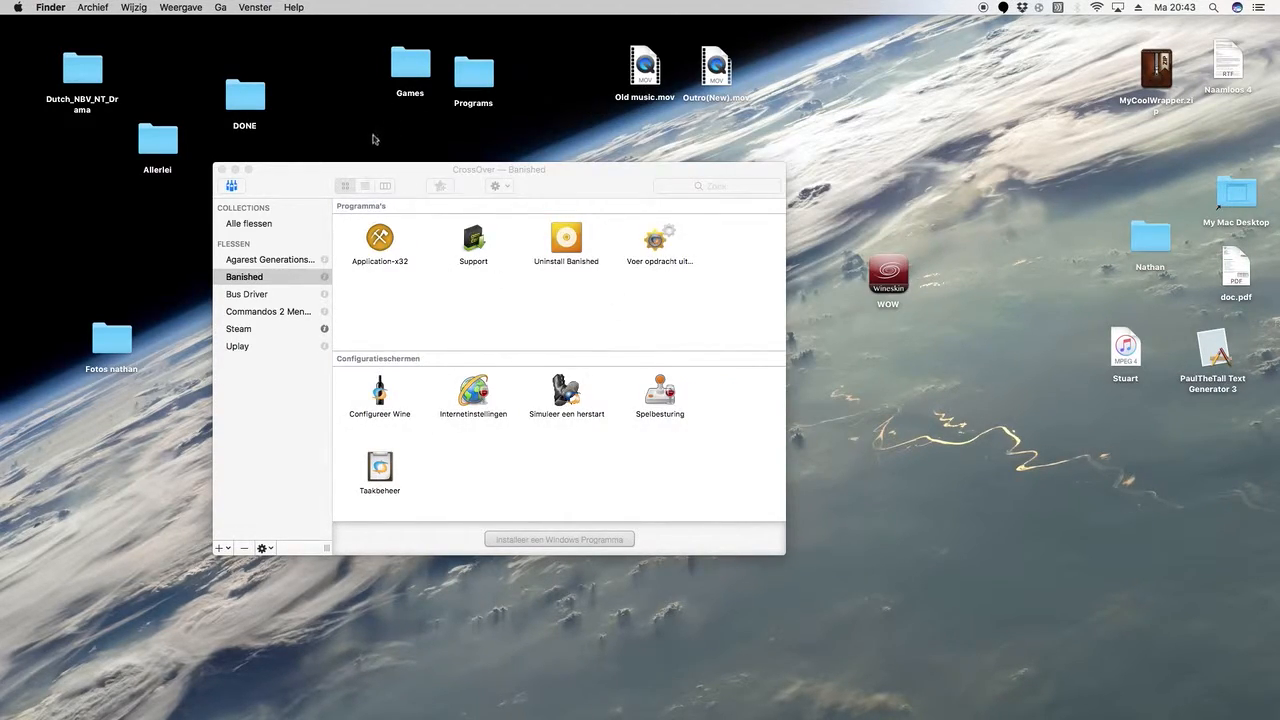
# Step: Launch and exit Banished, then begin 'Installeer een Windows Programma' for the bottle
pyautogui.click(380, 238)
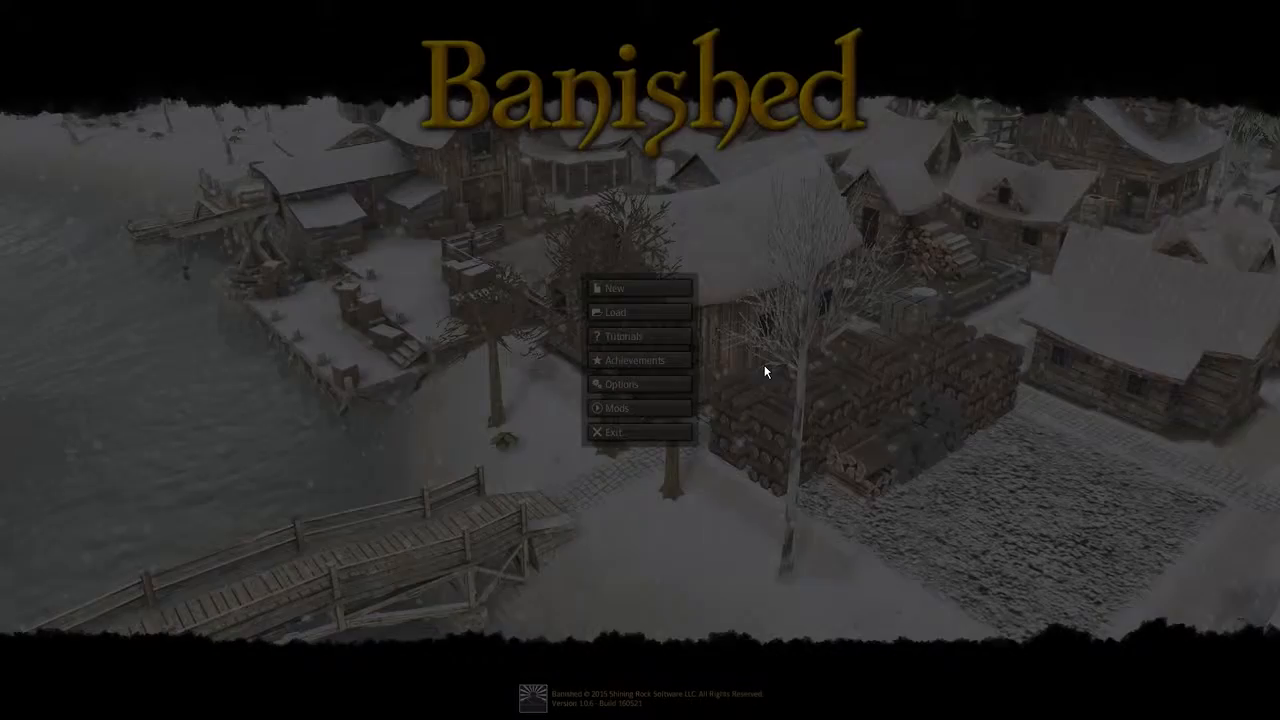
pyautogui.click(620, 408)
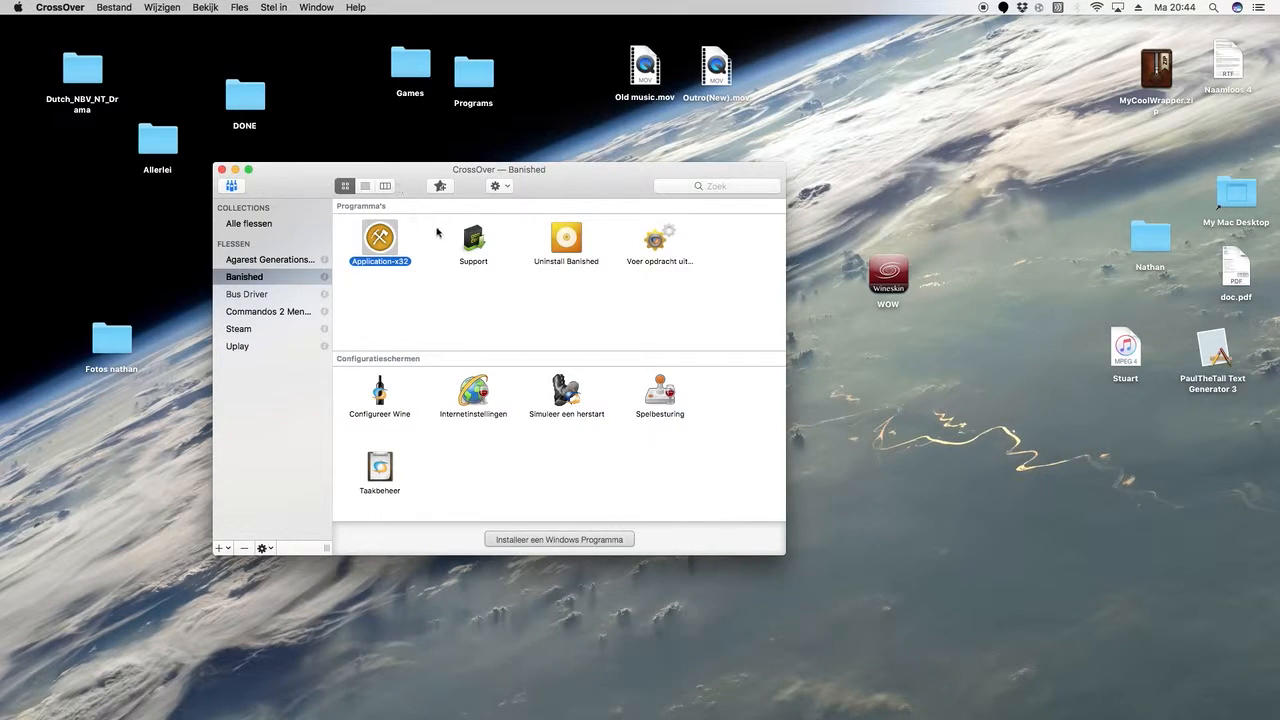
pyautogui.moveTo(420, 332)
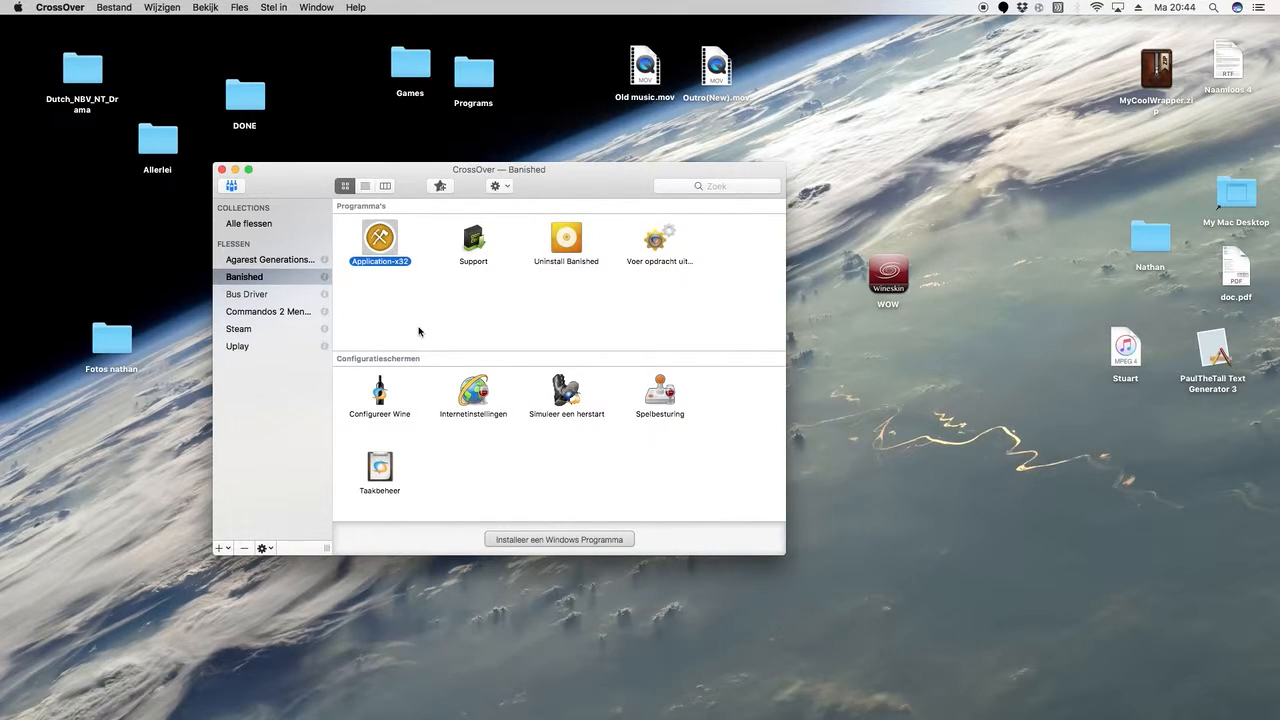
pyautogui.moveTo(400, 312)
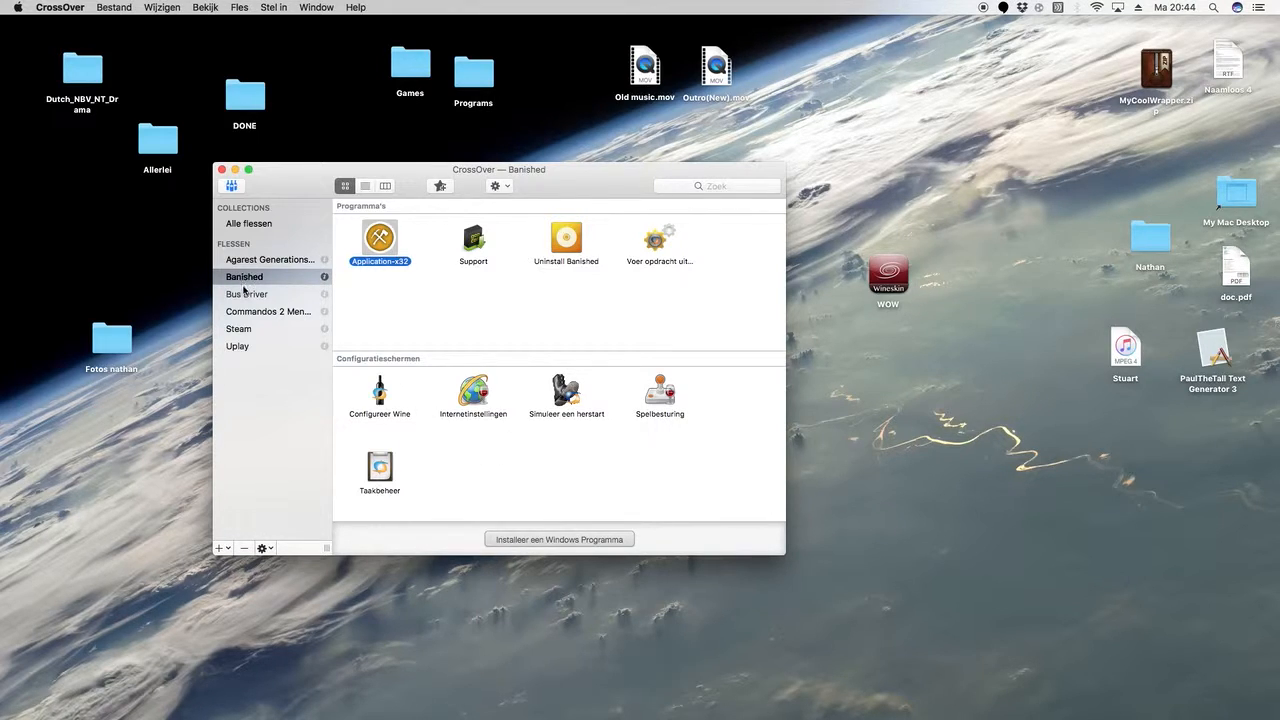
pyautogui.click(560, 540)
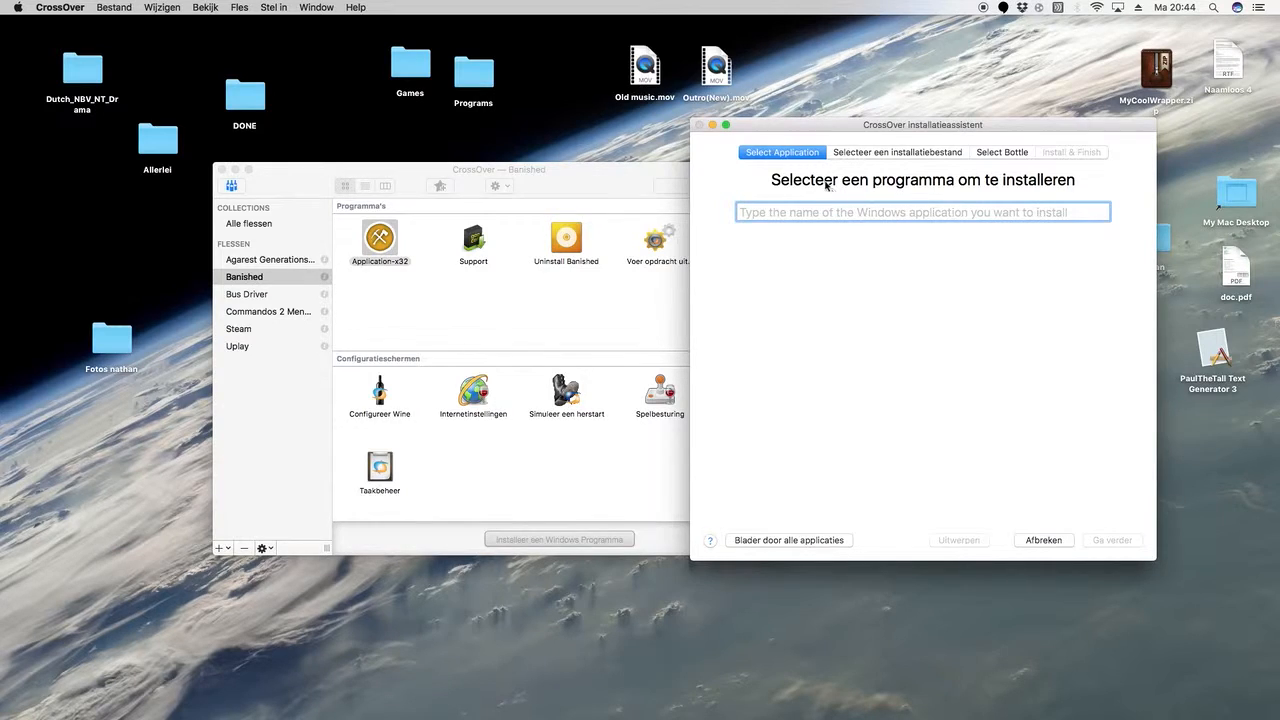
# Step: Choose JohnDeere_setup.exe from Downloads as the installer file
pyautogui.click(896, 152)
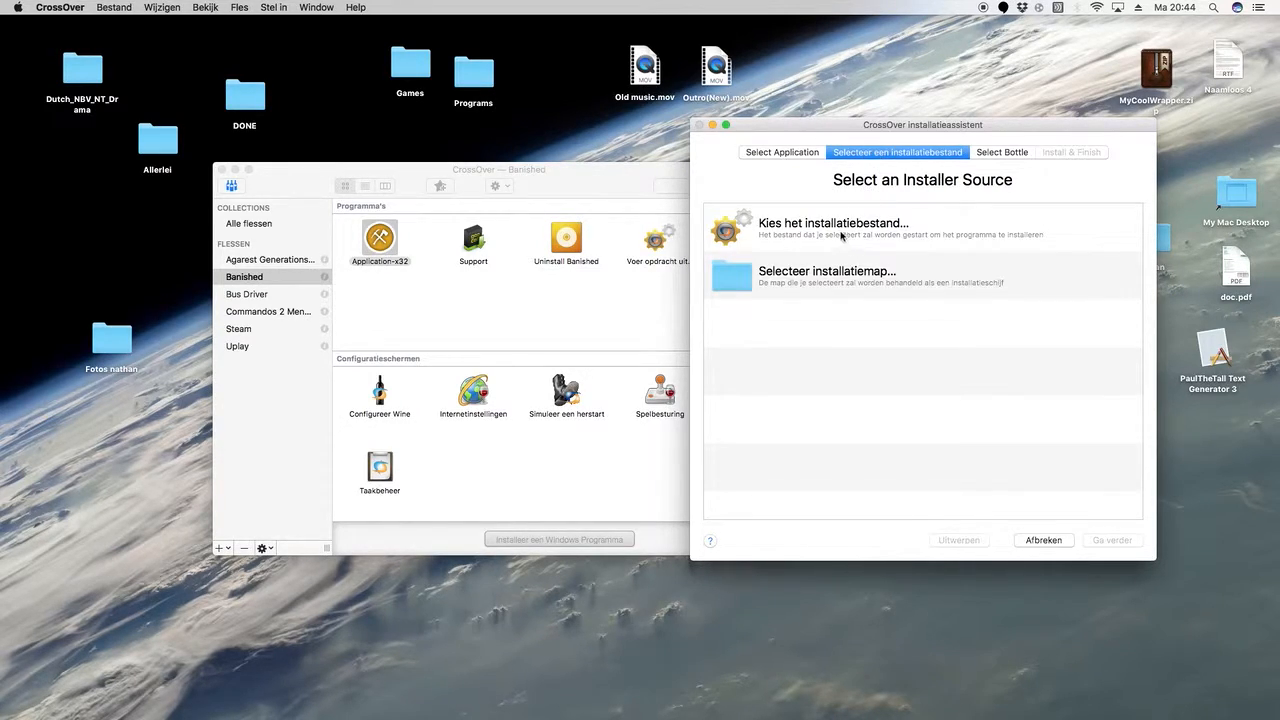
pyautogui.click(832, 222)
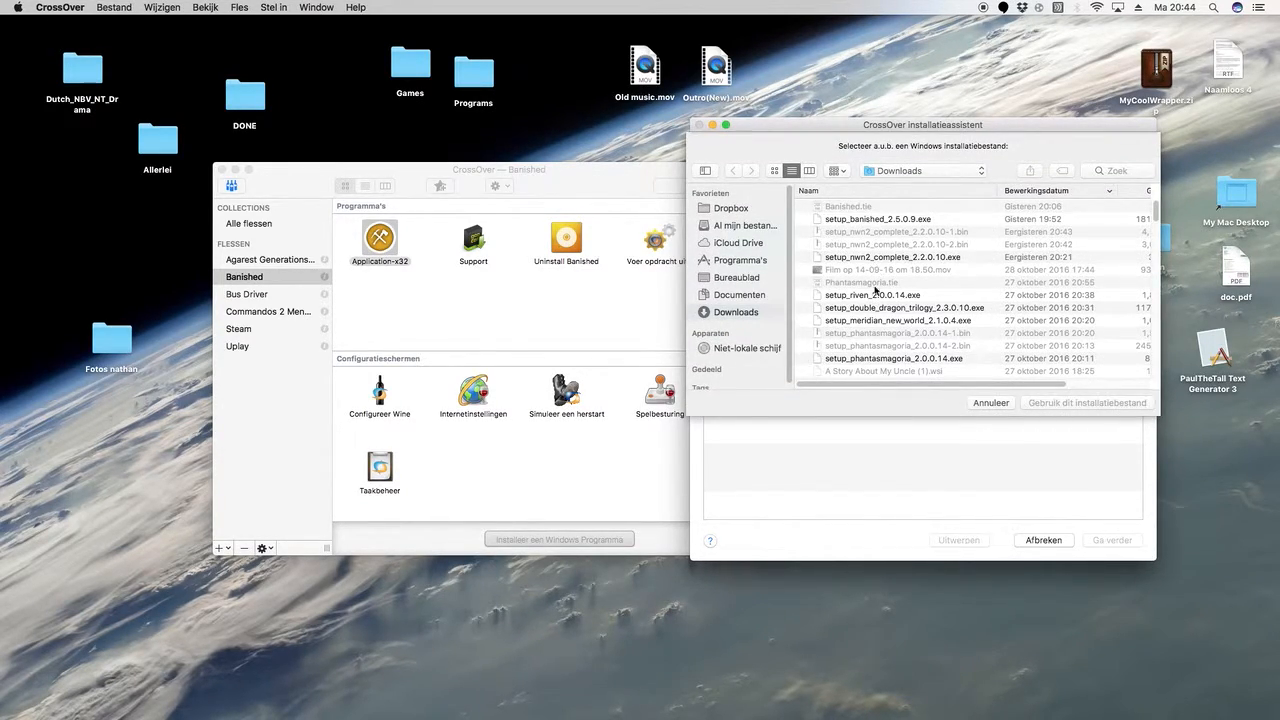
pyautogui.scroll(-3)
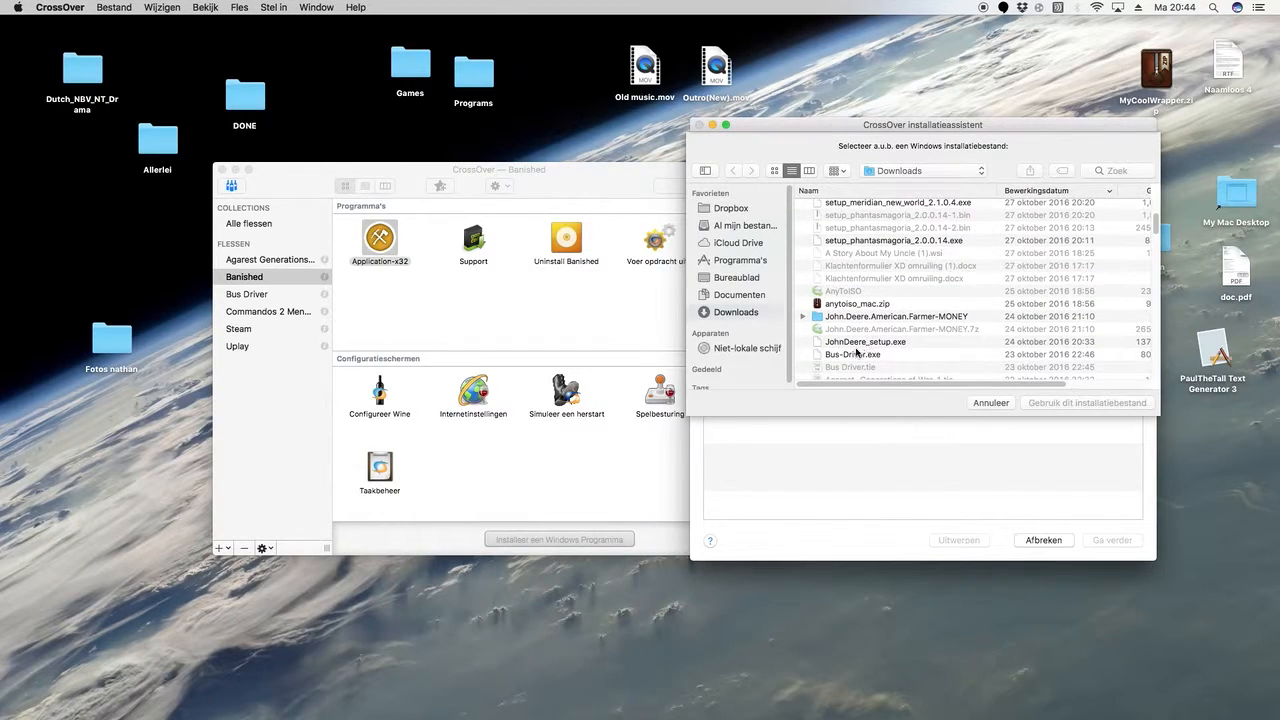
pyautogui.click(864, 340)
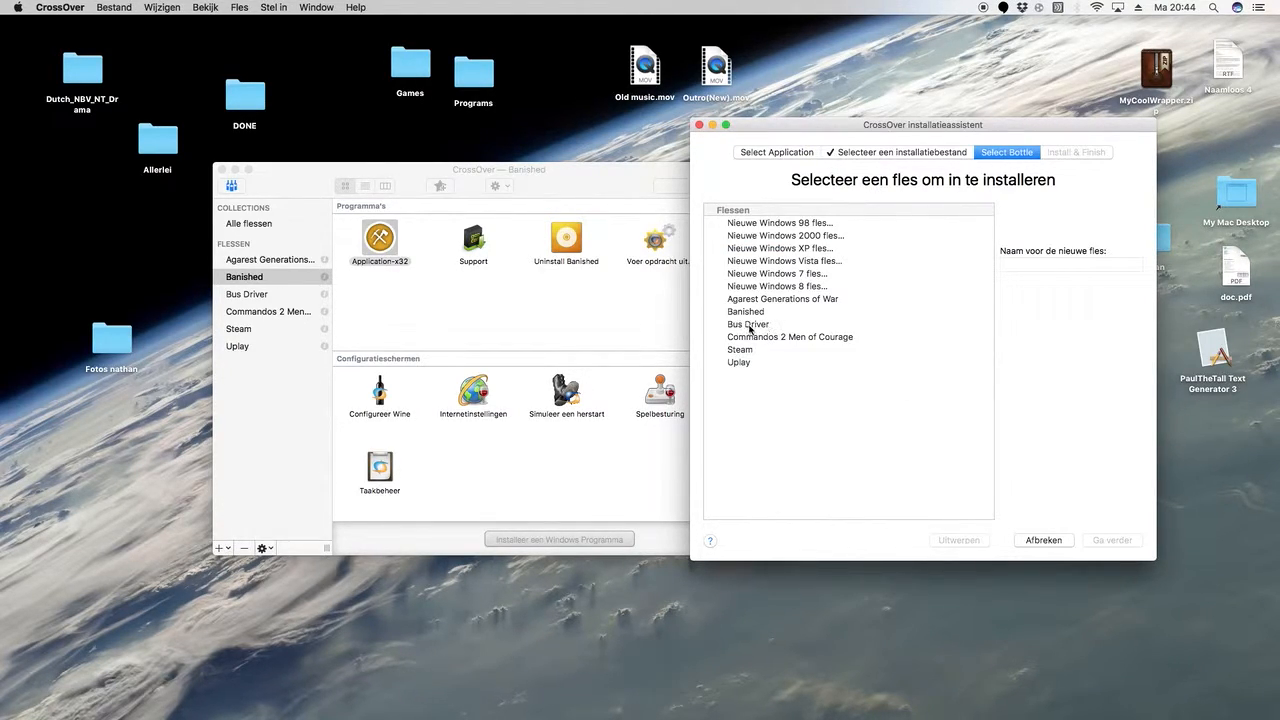
# Step: Target the Banished bottle and select Unlisted application from the full application list
pyautogui.click(744, 312)
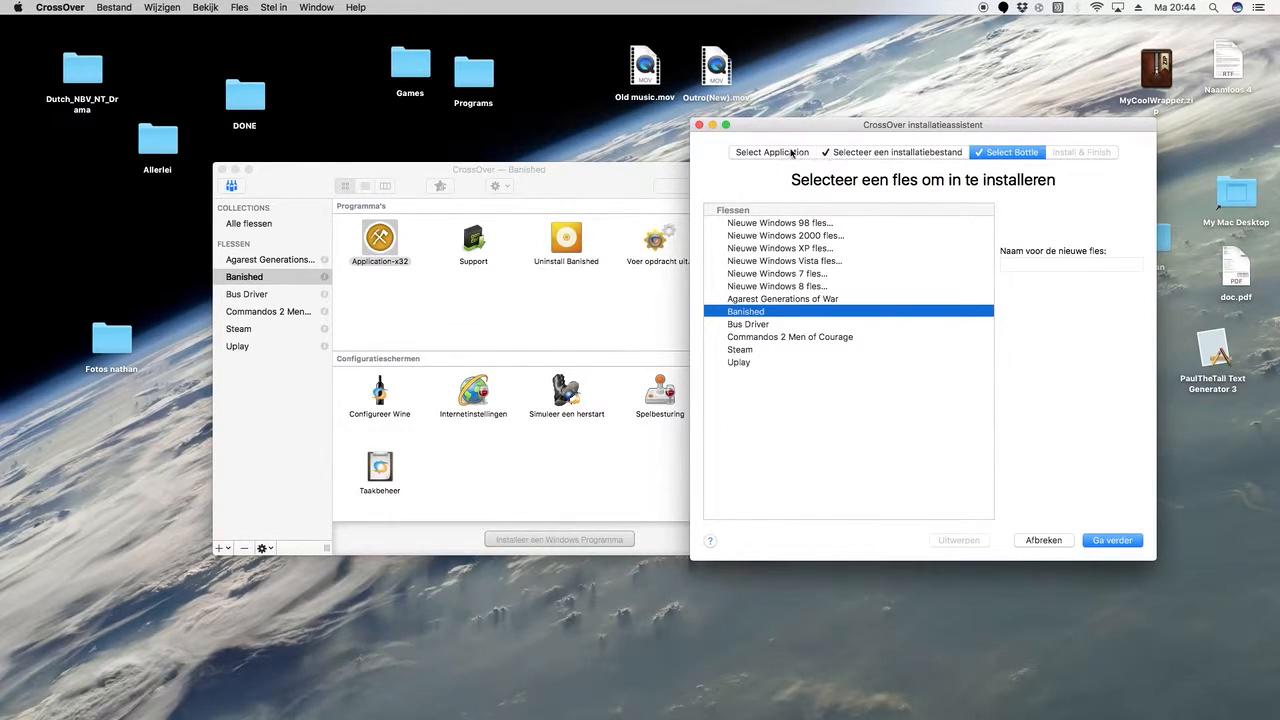
pyautogui.click(772, 152)
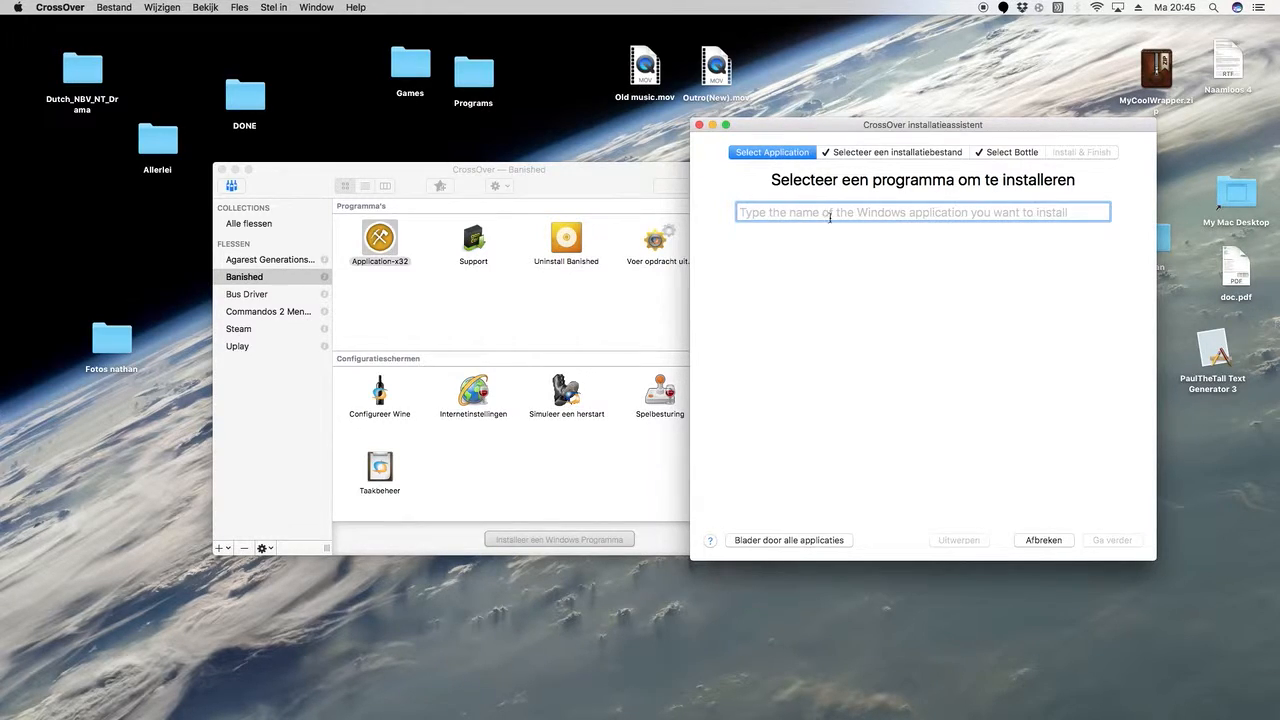
pyautogui.click(1112, 540)
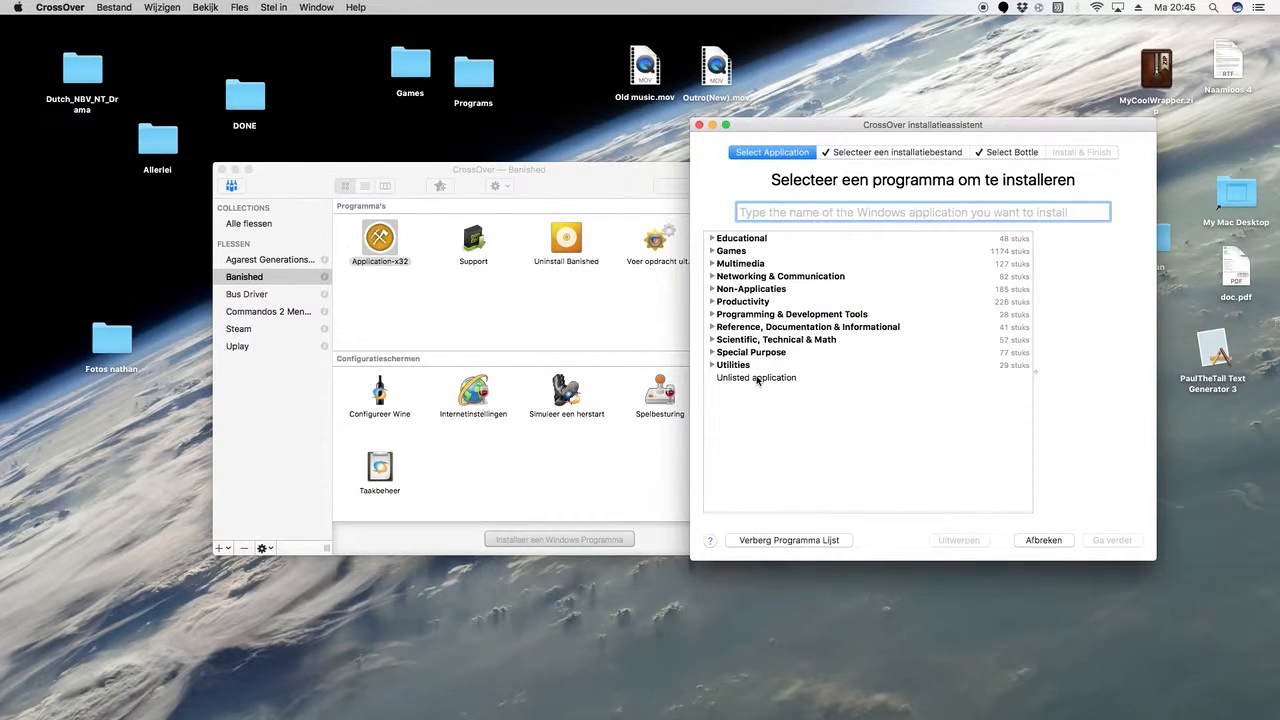
pyautogui.click(756, 376)
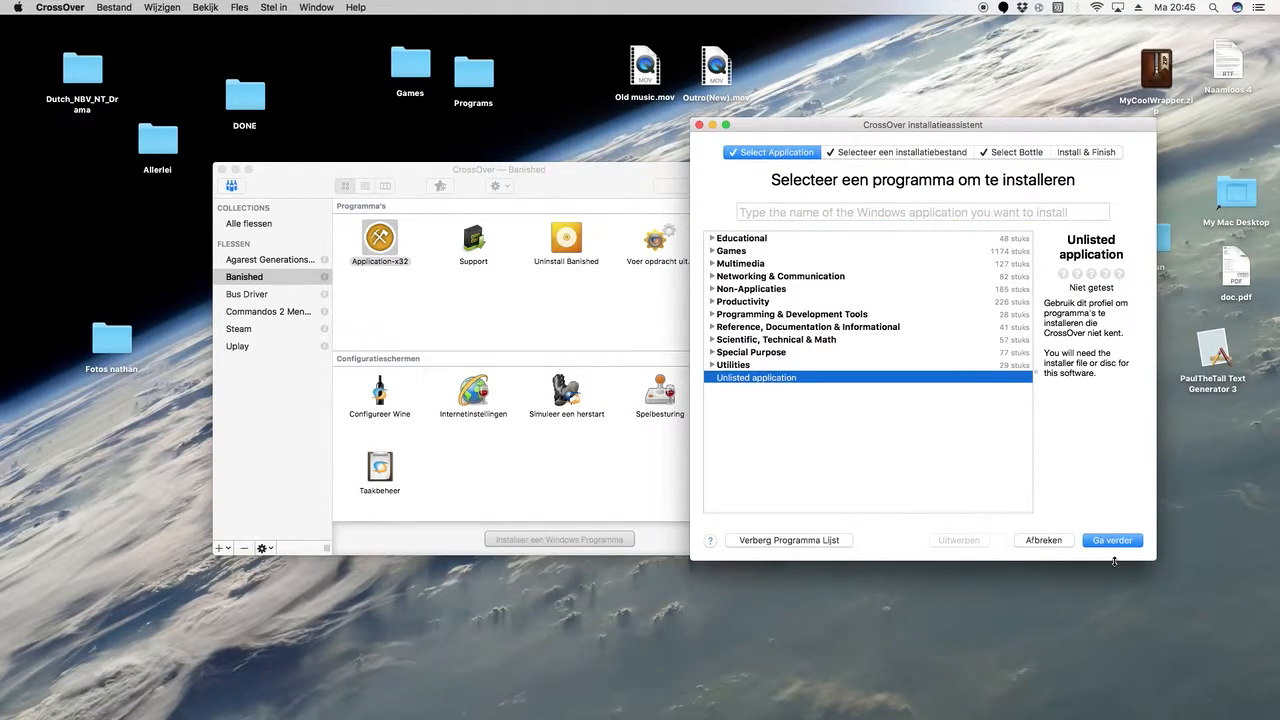
pyautogui.click(1112, 540)
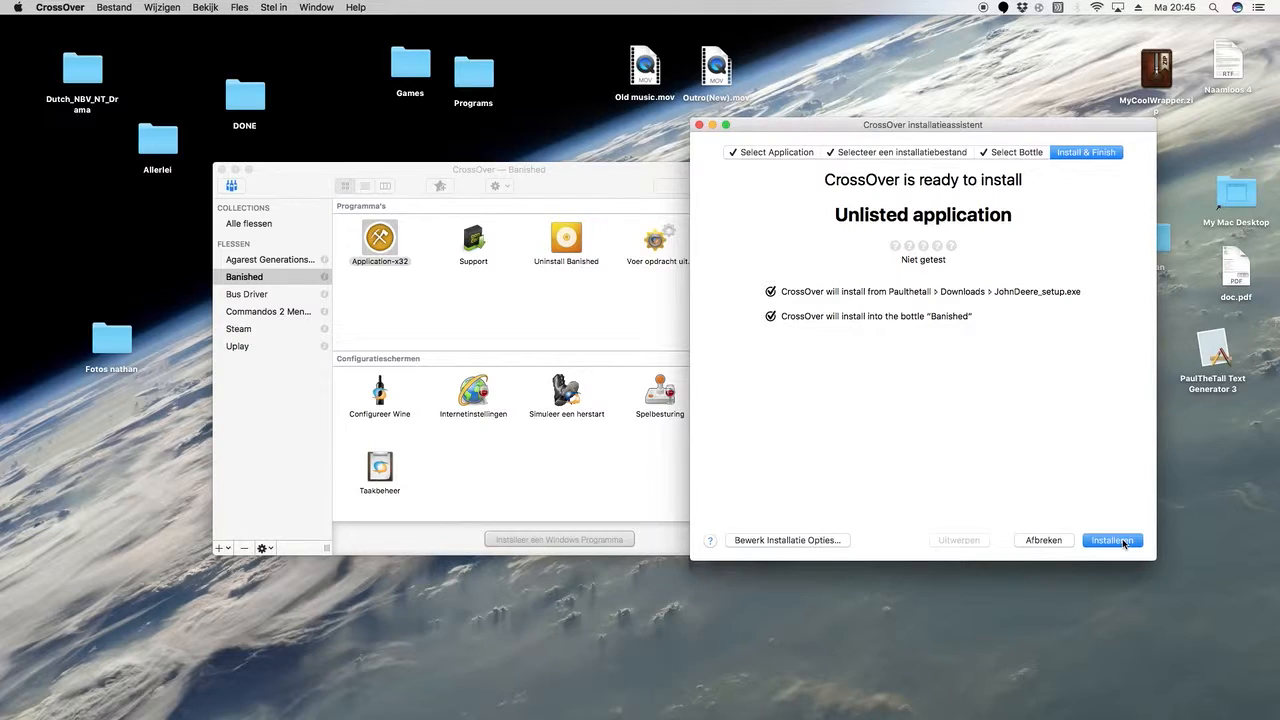
# Step: Run the John Deere installer into Banished, then cancel its InstallShield wizard and confirm
pyautogui.click(1112, 540)
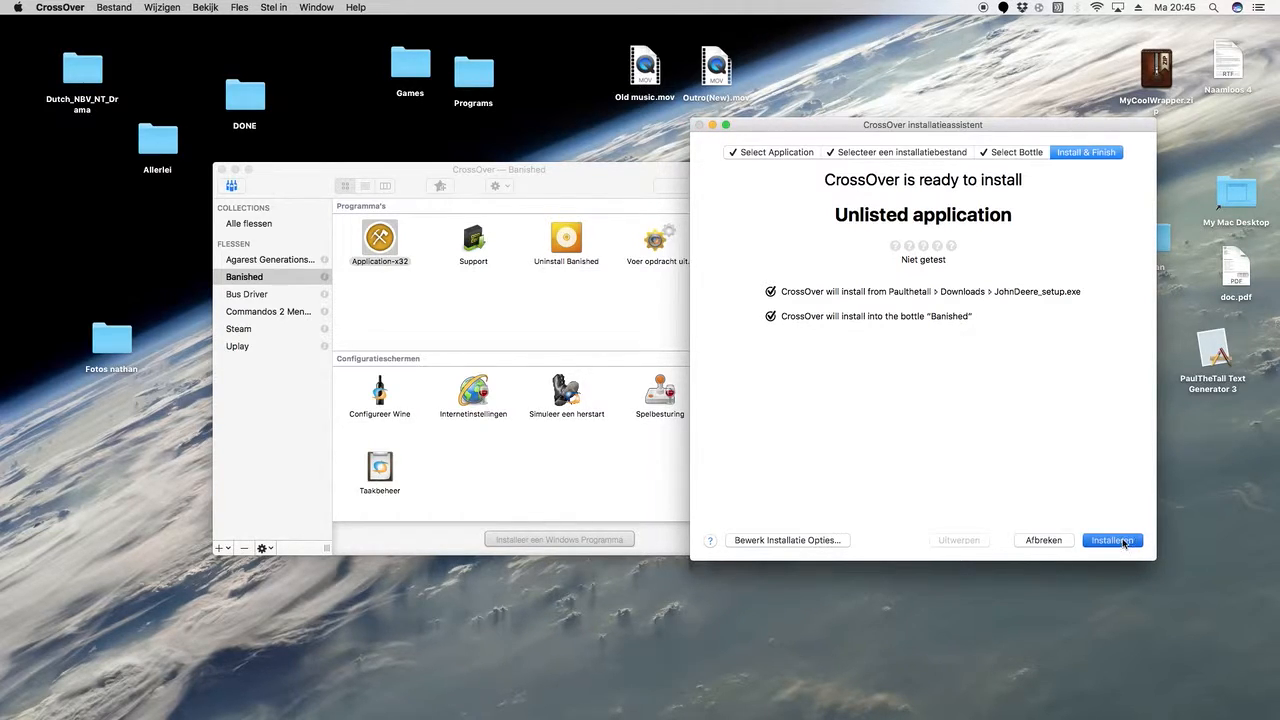
pyautogui.click(1112, 540)
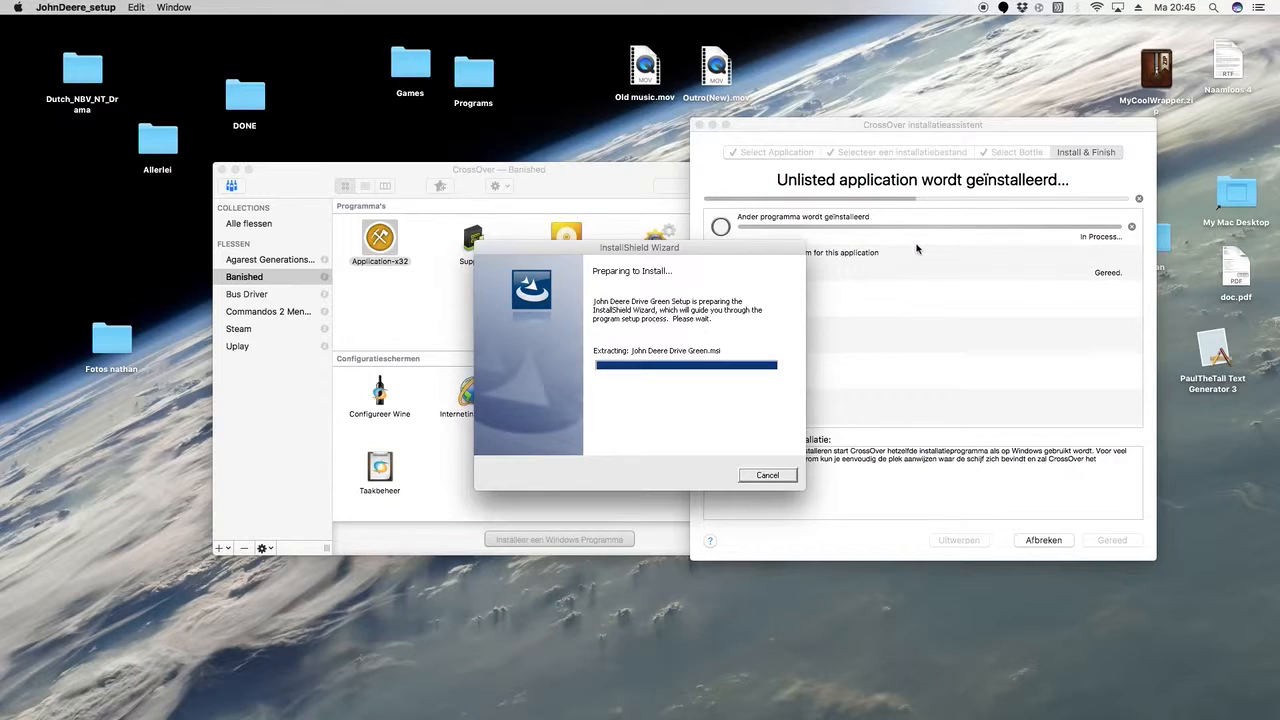
pyautogui.moveTo(904, 252)
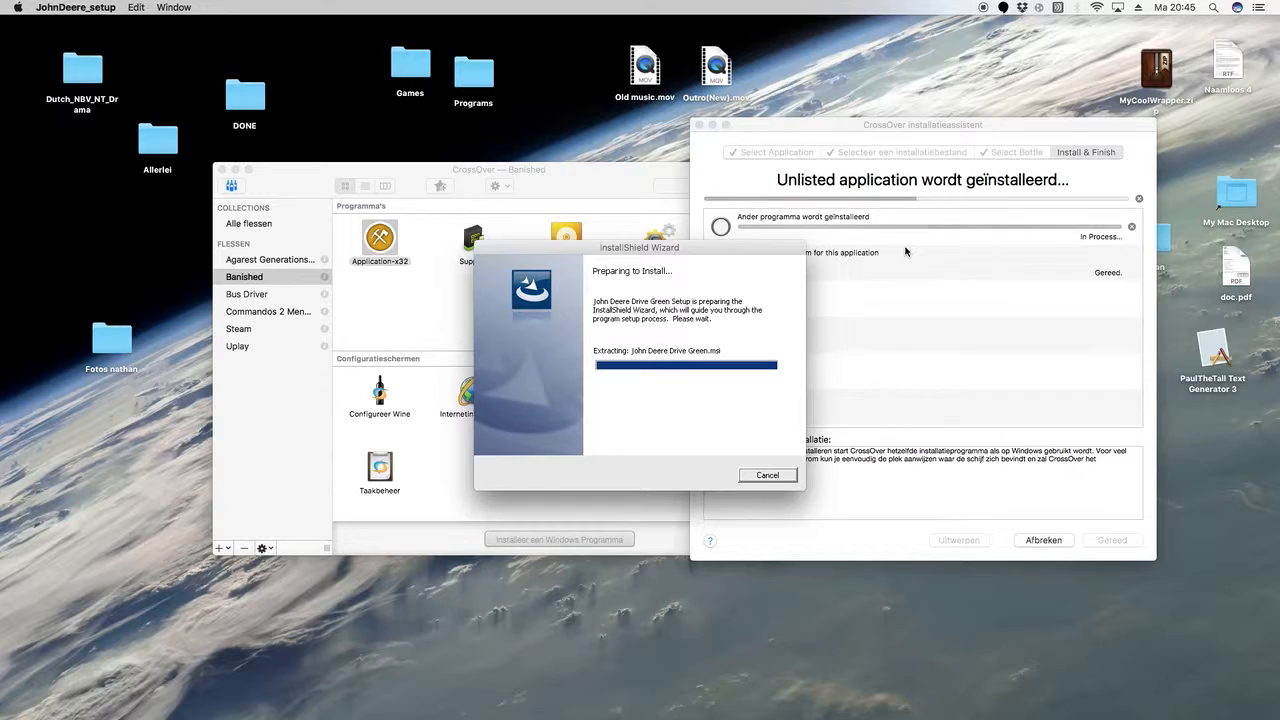
pyautogui.moveTo(820, 276)
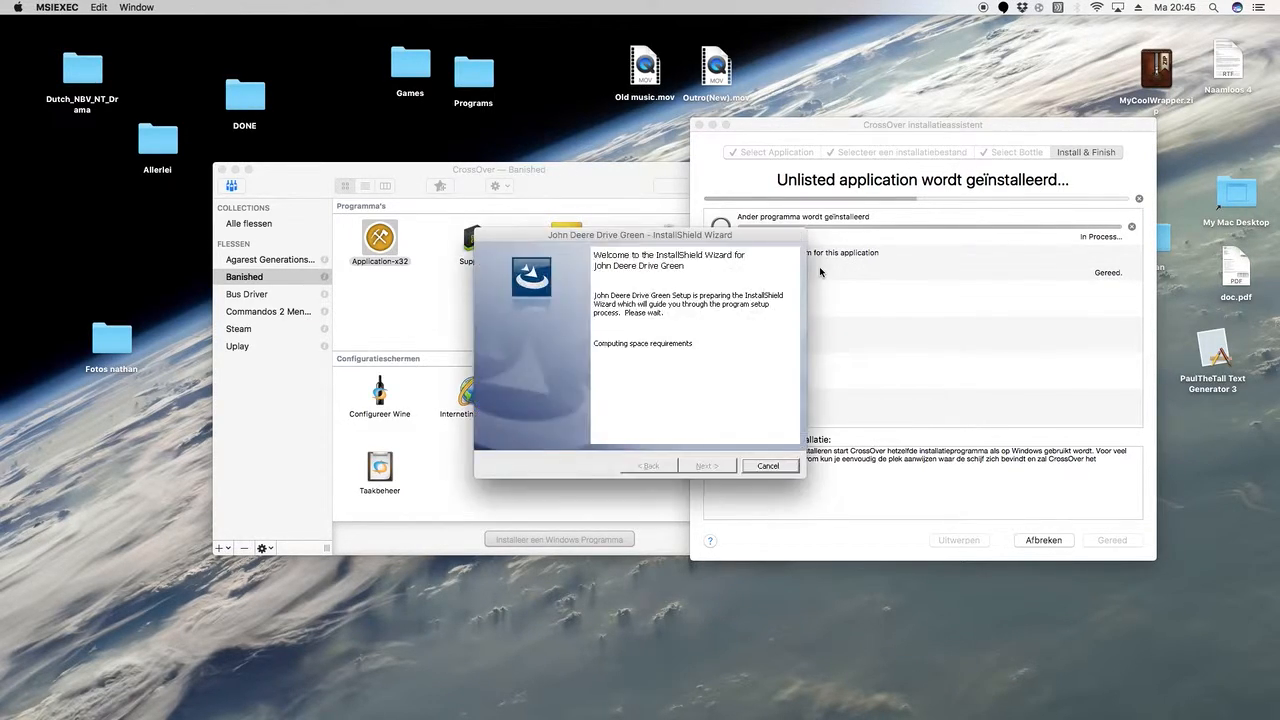
pyautogui.click(768, 466)
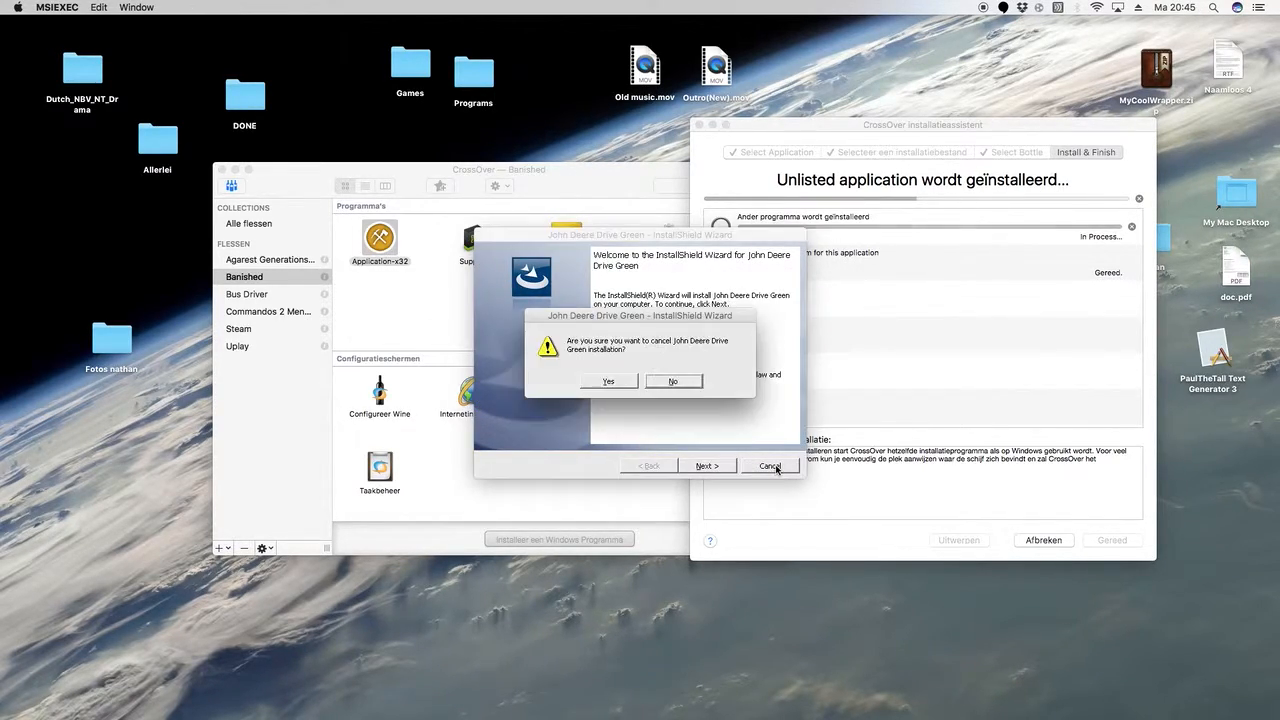
pyautogui.click(608, 380)
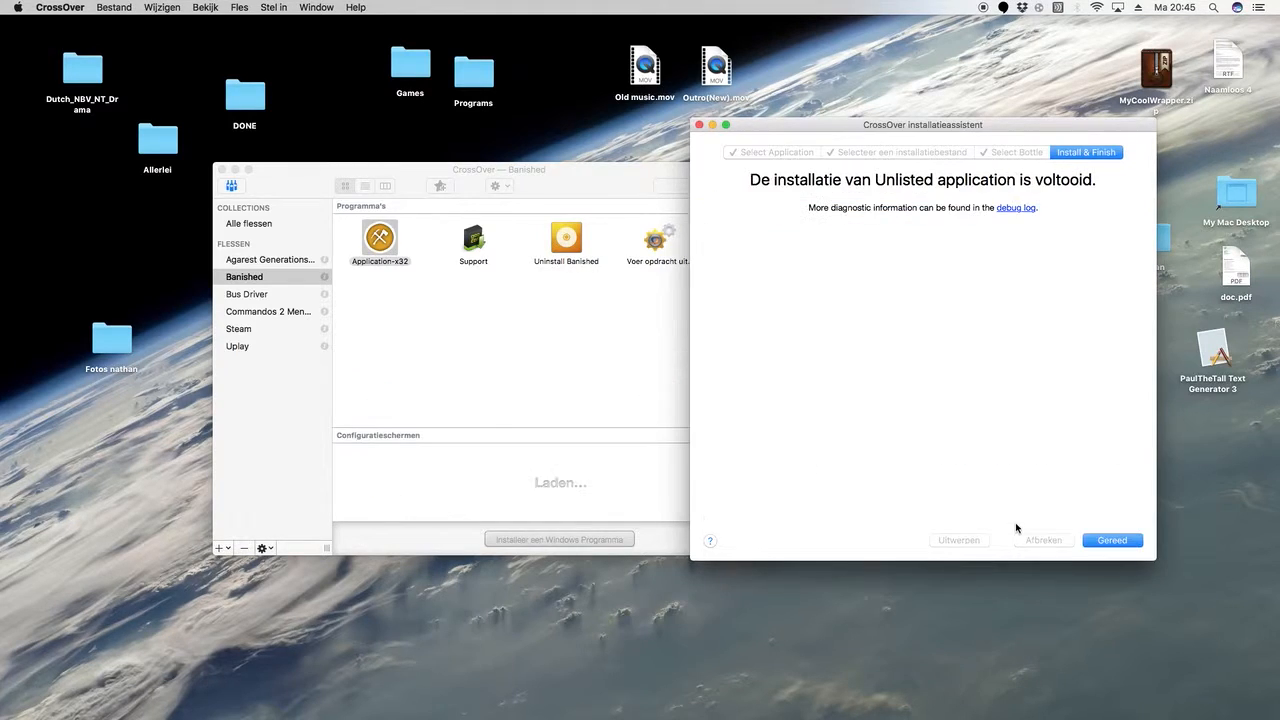
# Step: Finish with Gereed so the Banished bottle's programs window returns
pyautogui.click(1112, 540)
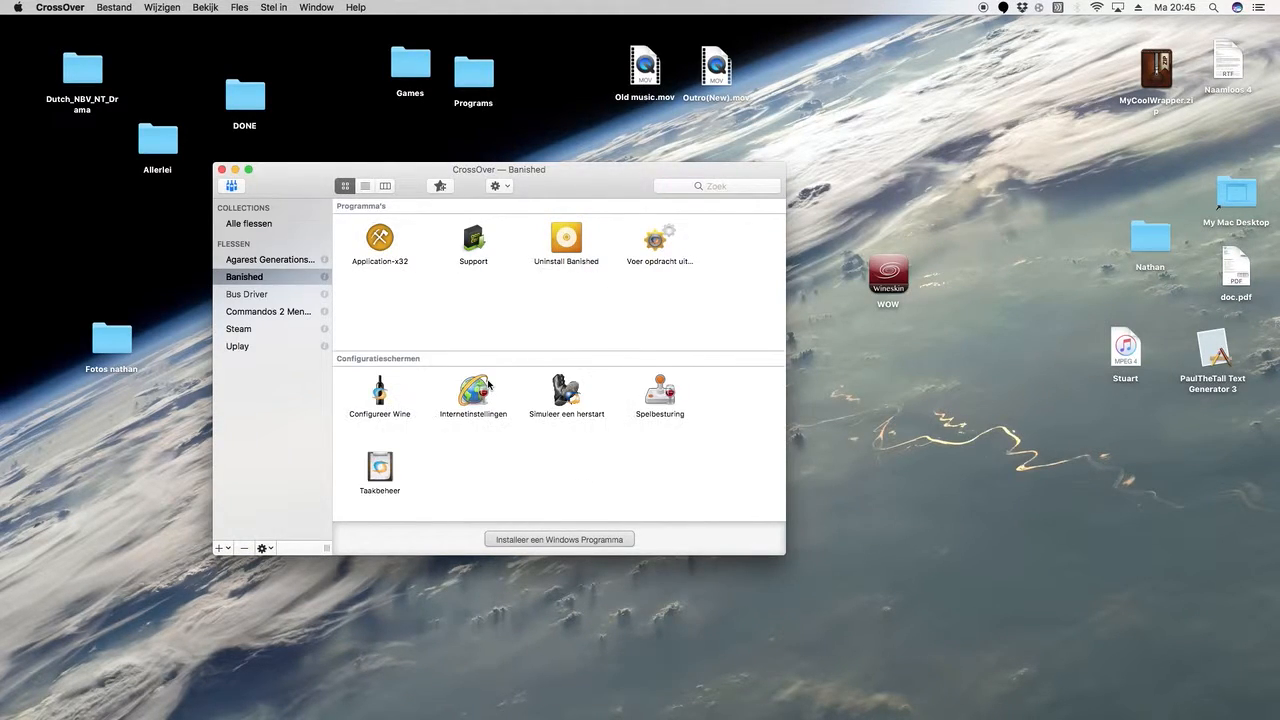
pyautogui.moveTo(472, 390)
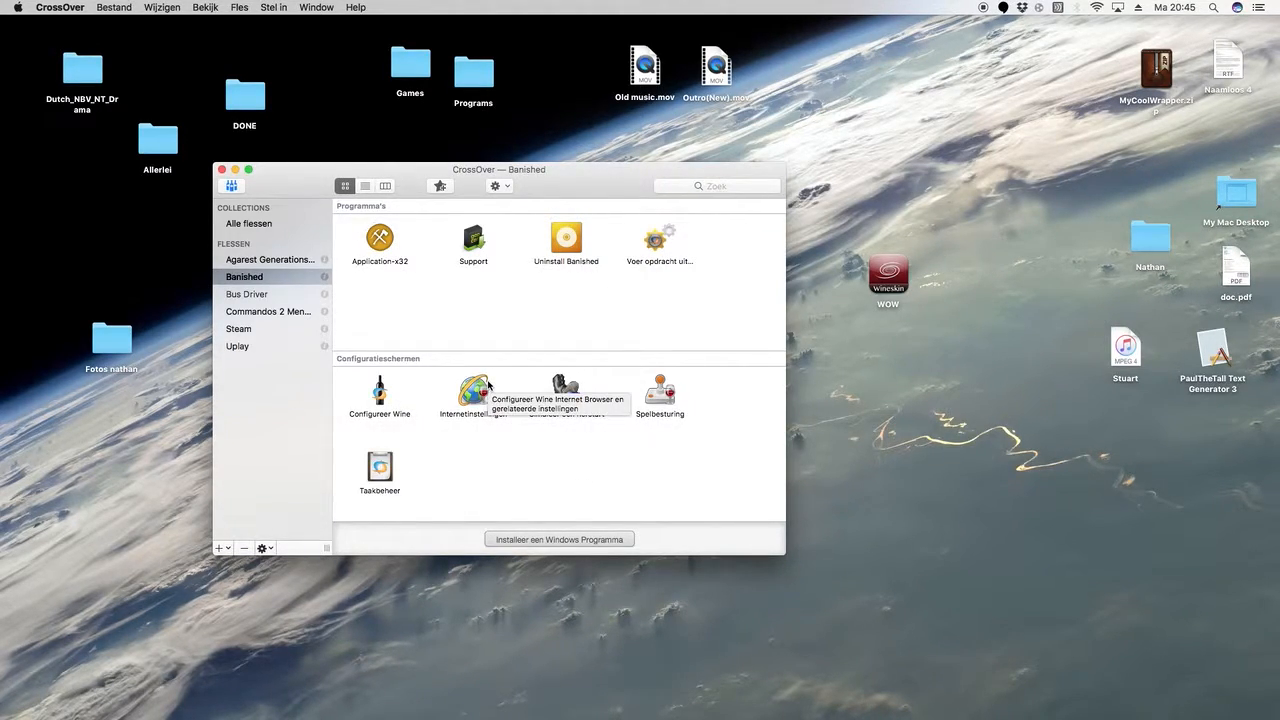
pyautogui.moveTo(496, 358)
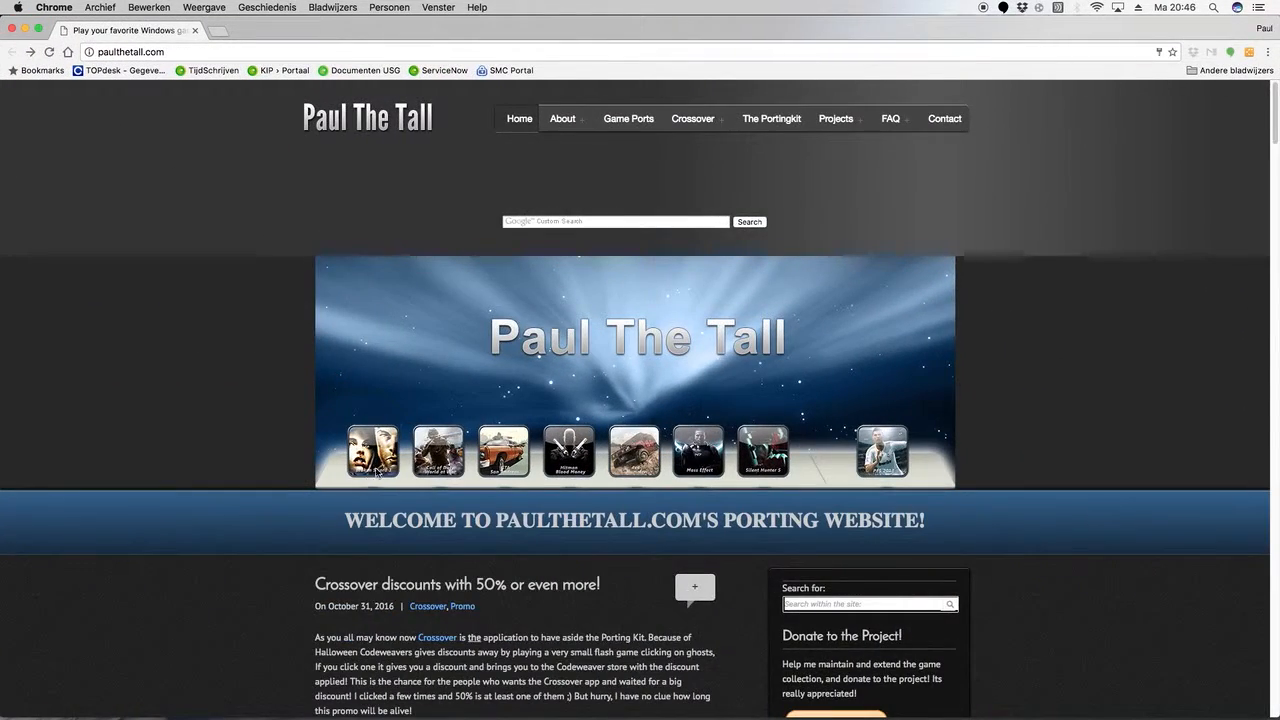
# Step: Scroll the CodeWeavers page to the CrossOver Mac offer, then close the Chrome window
pyautogui.scroll(-3)
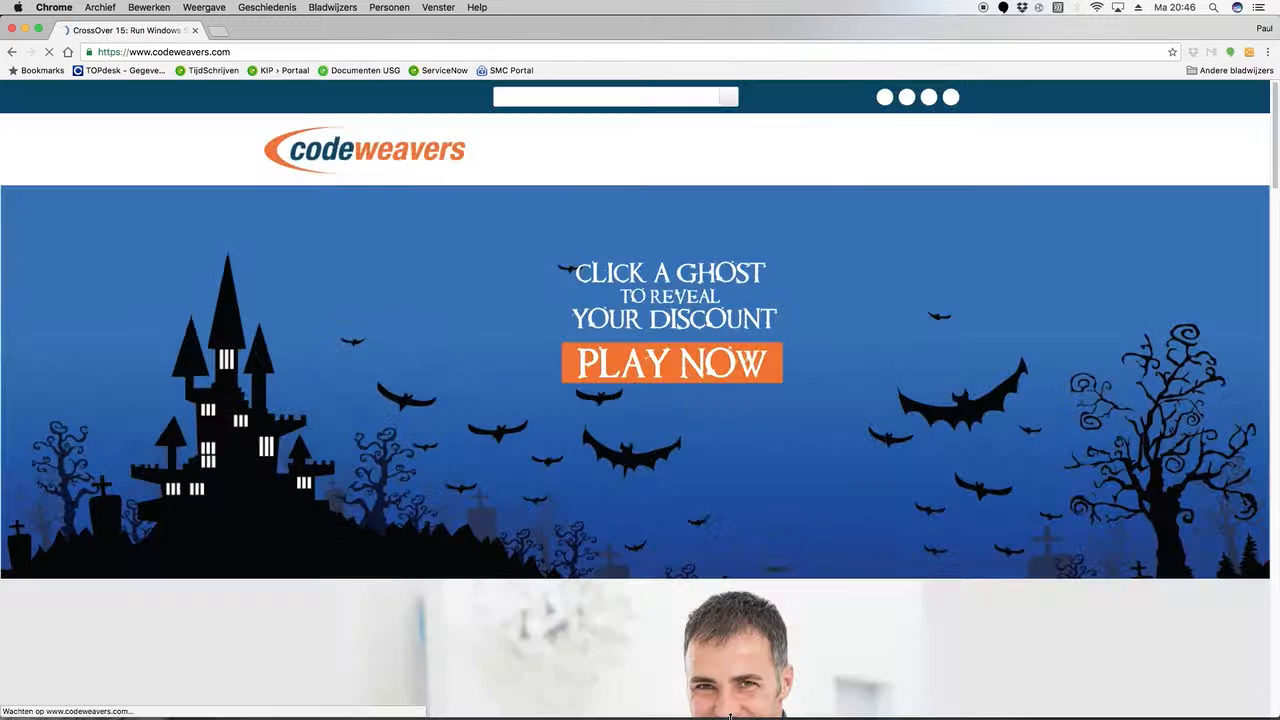
pyautogui.scroll(-3)
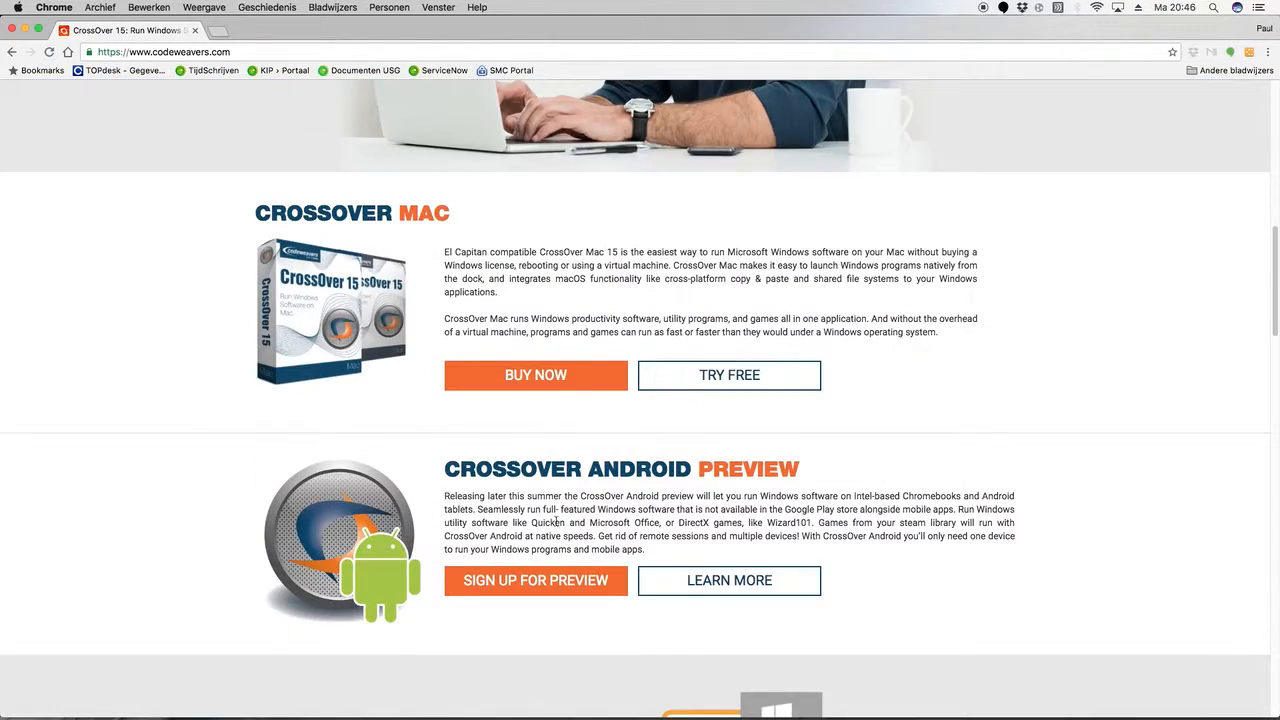
pyautogui.click(536, 376)
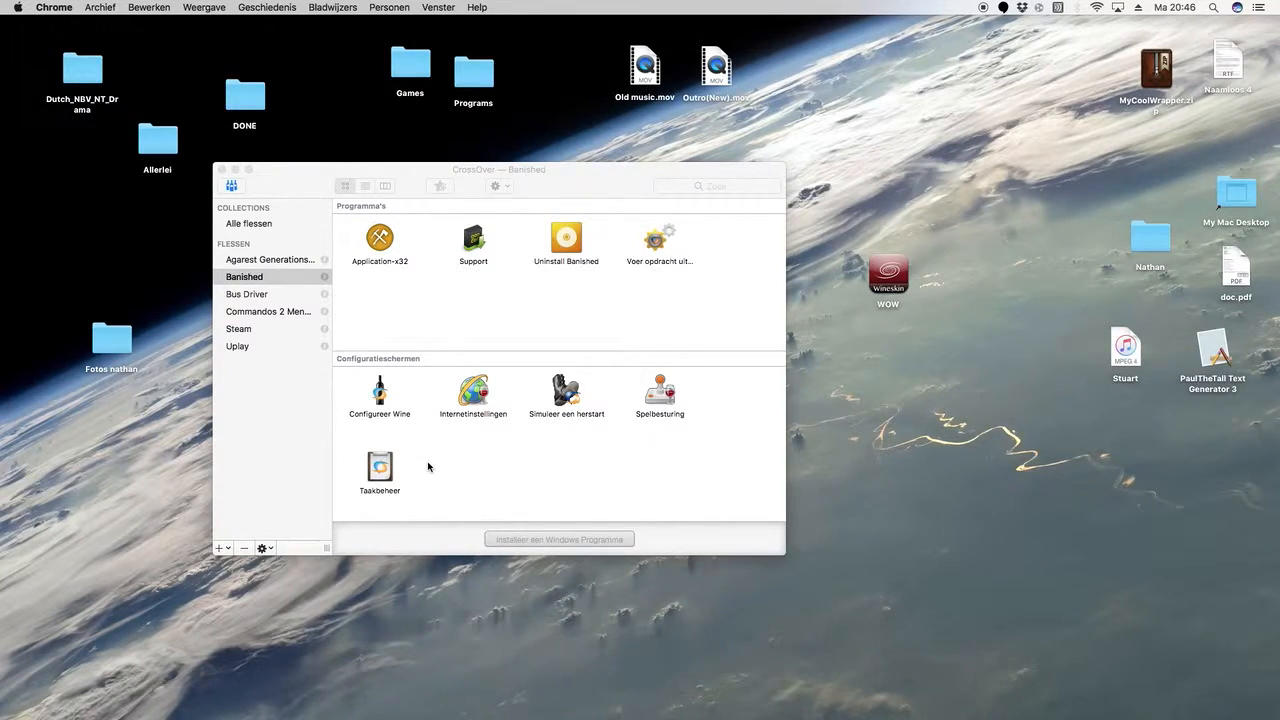
pyautogui.moveTo(886, 252)
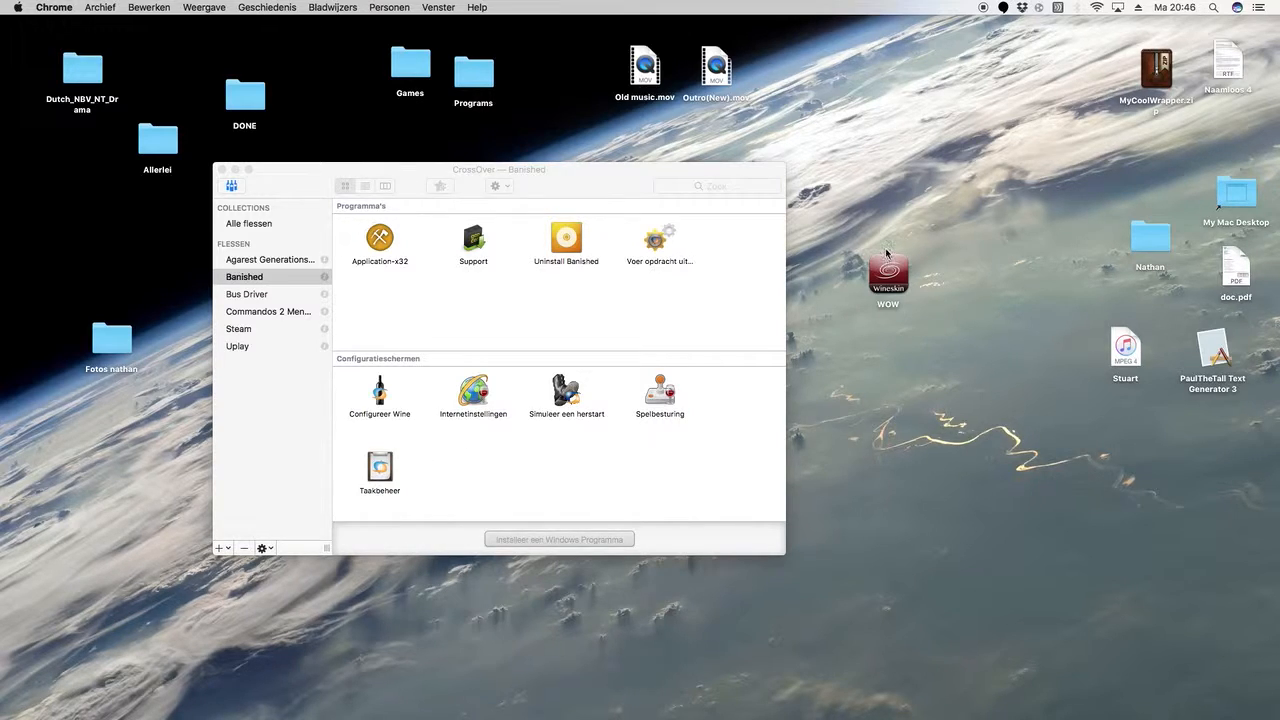
pyautogui.moveTo(976, 16)
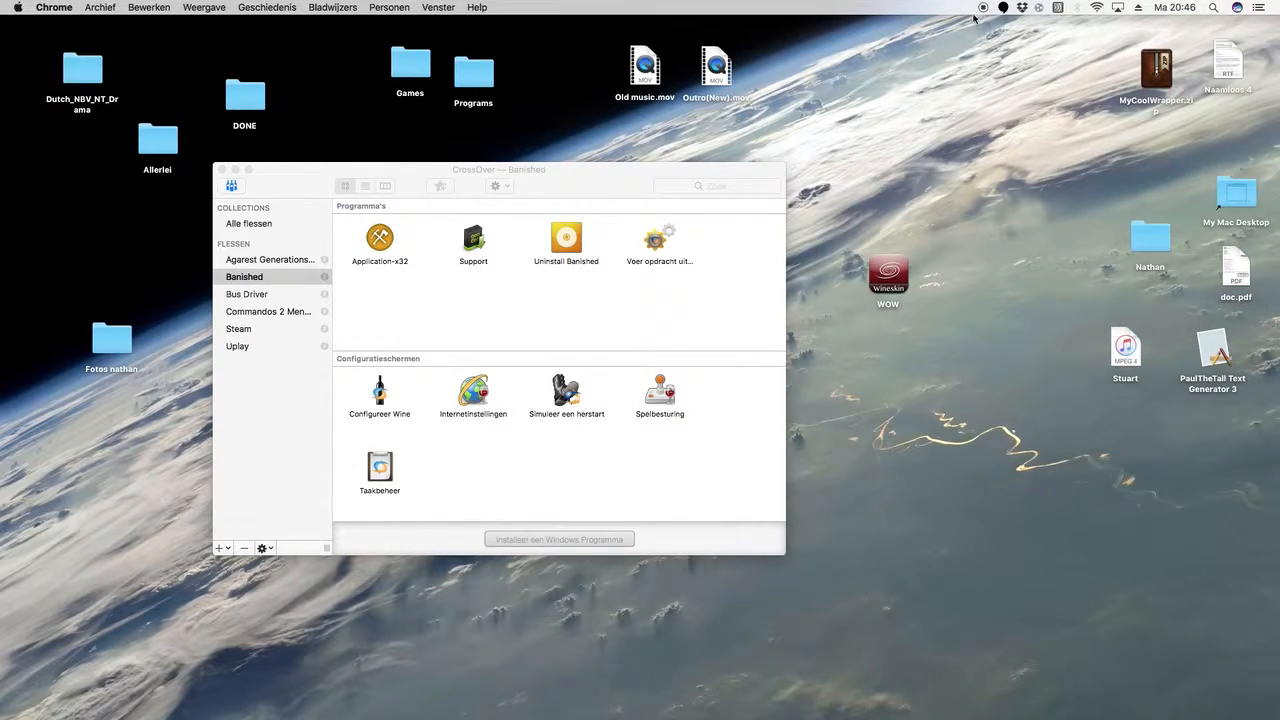